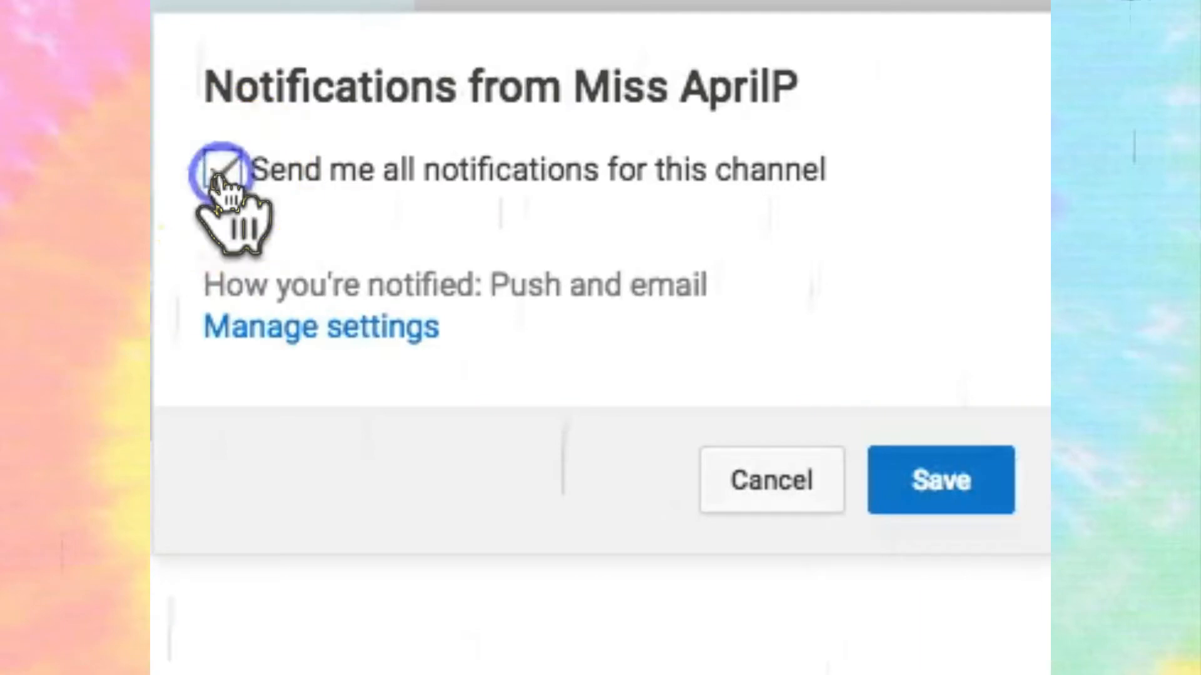
Choose 'Send me all notifications for this channel' for Miss AprilP and save it
click(221, 169)
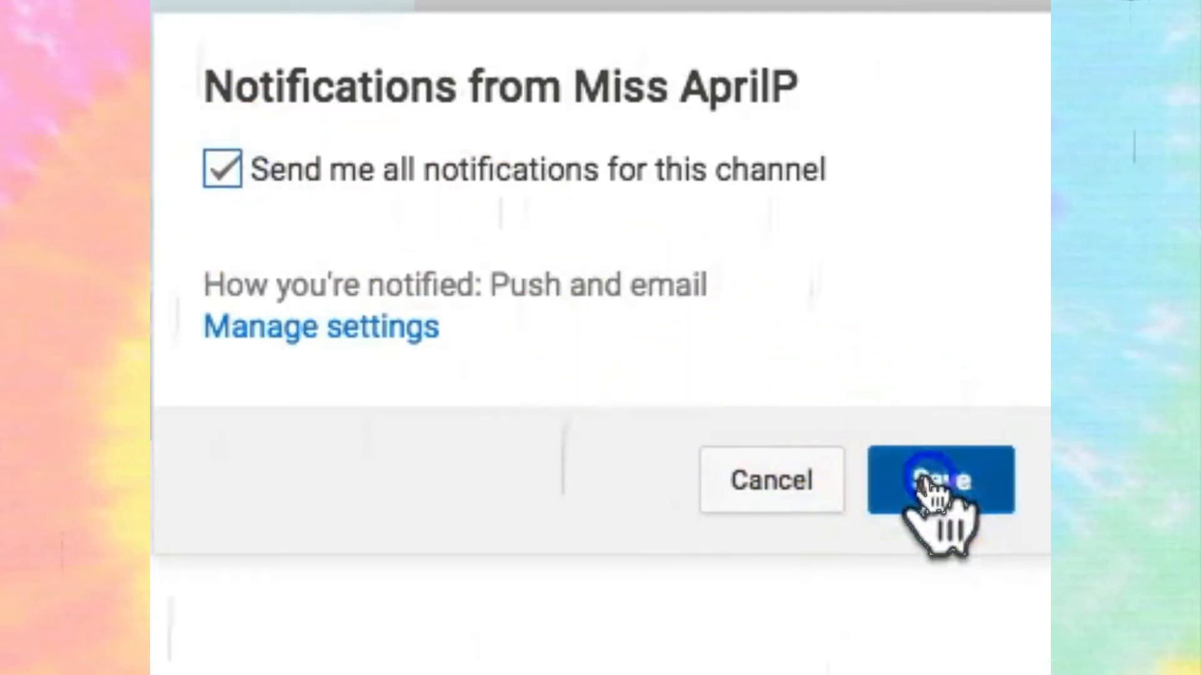
click(941, 480)
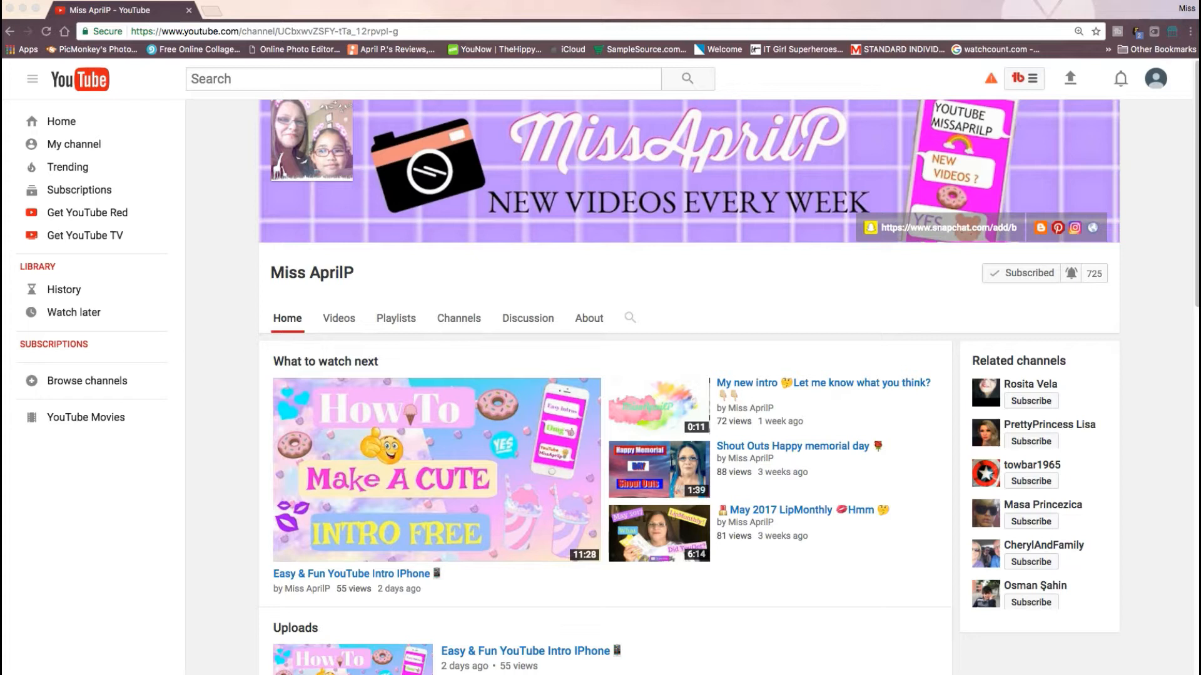
mouse_move(83, 639)
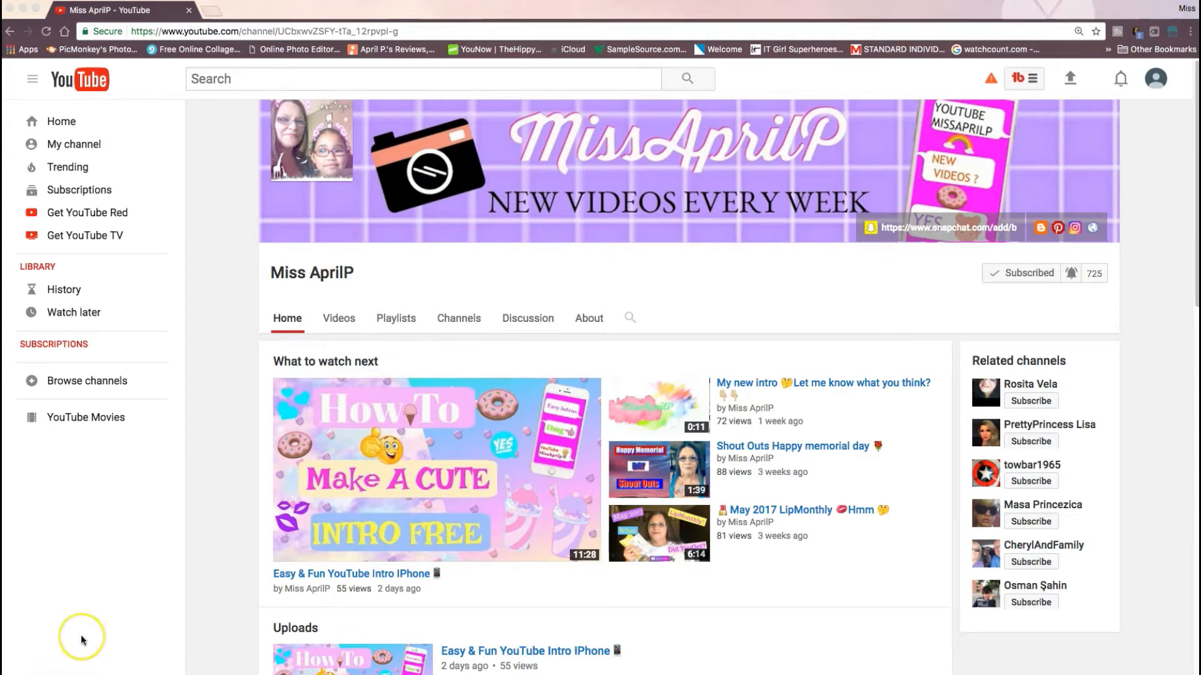
mouse_move(83, 639)
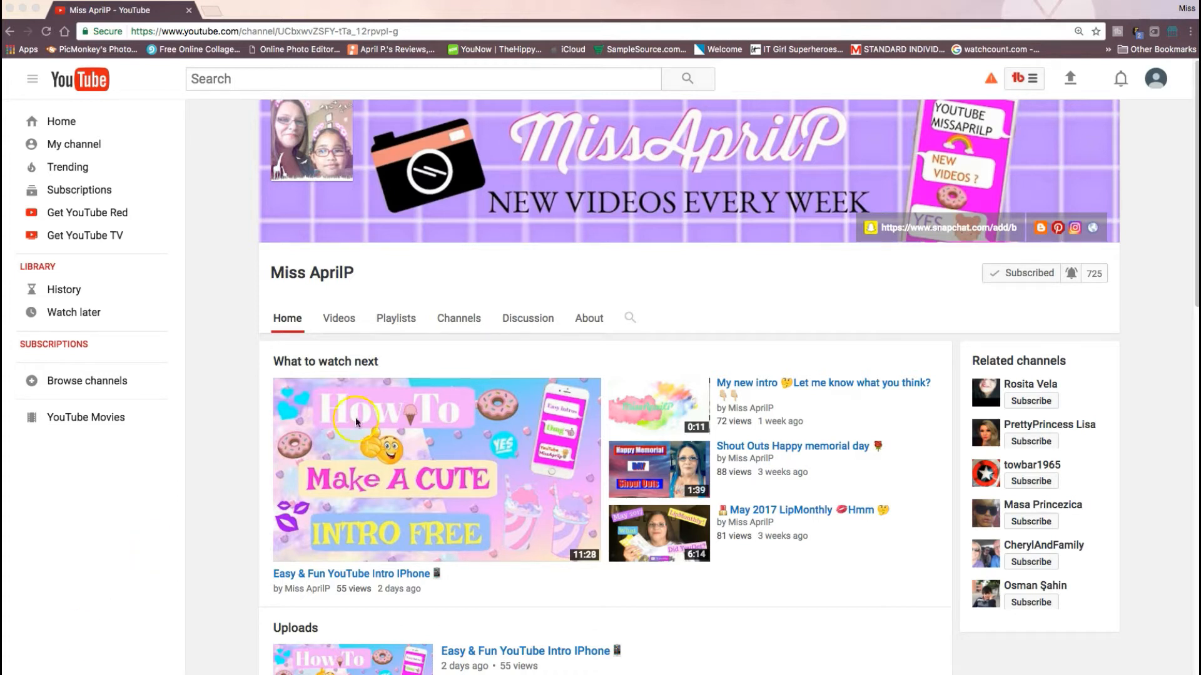
mouse_move(189, 568)
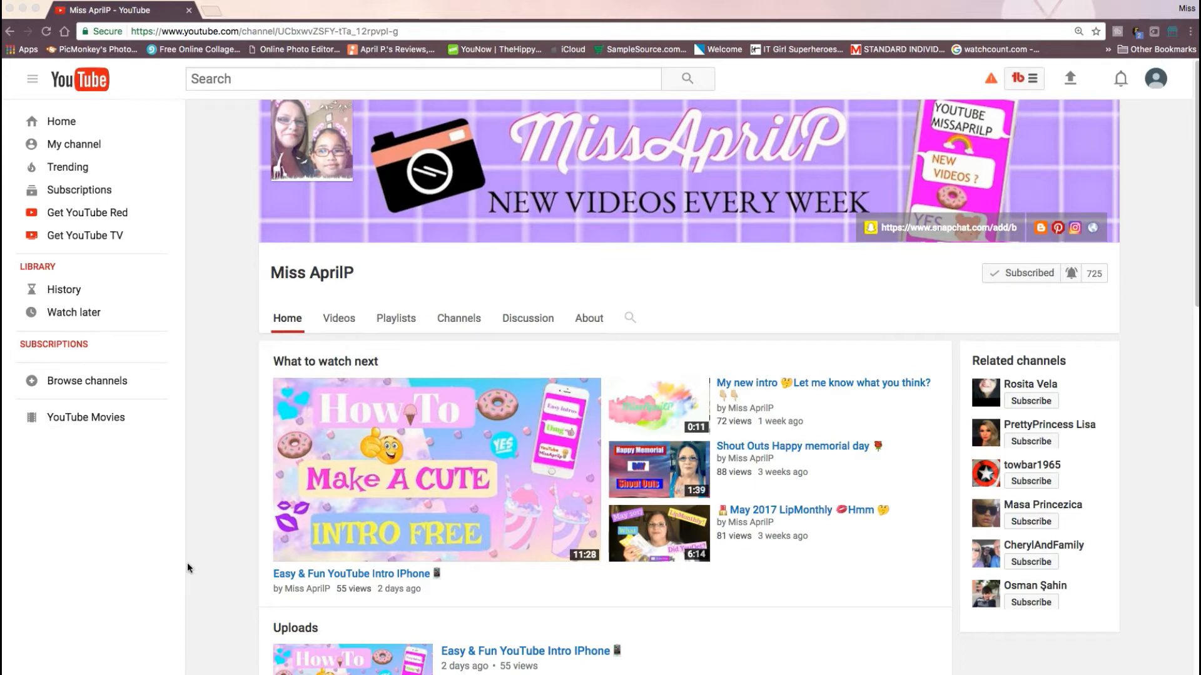
mouse_move(818, 113)
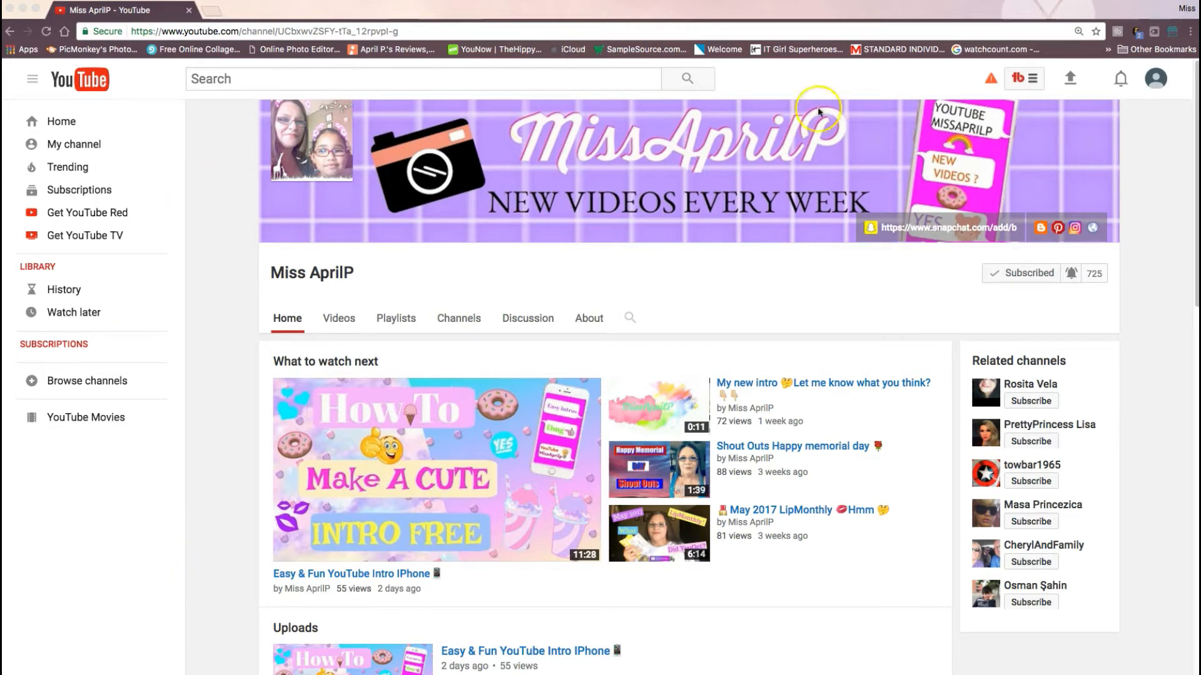
mouse_move(671, 292)
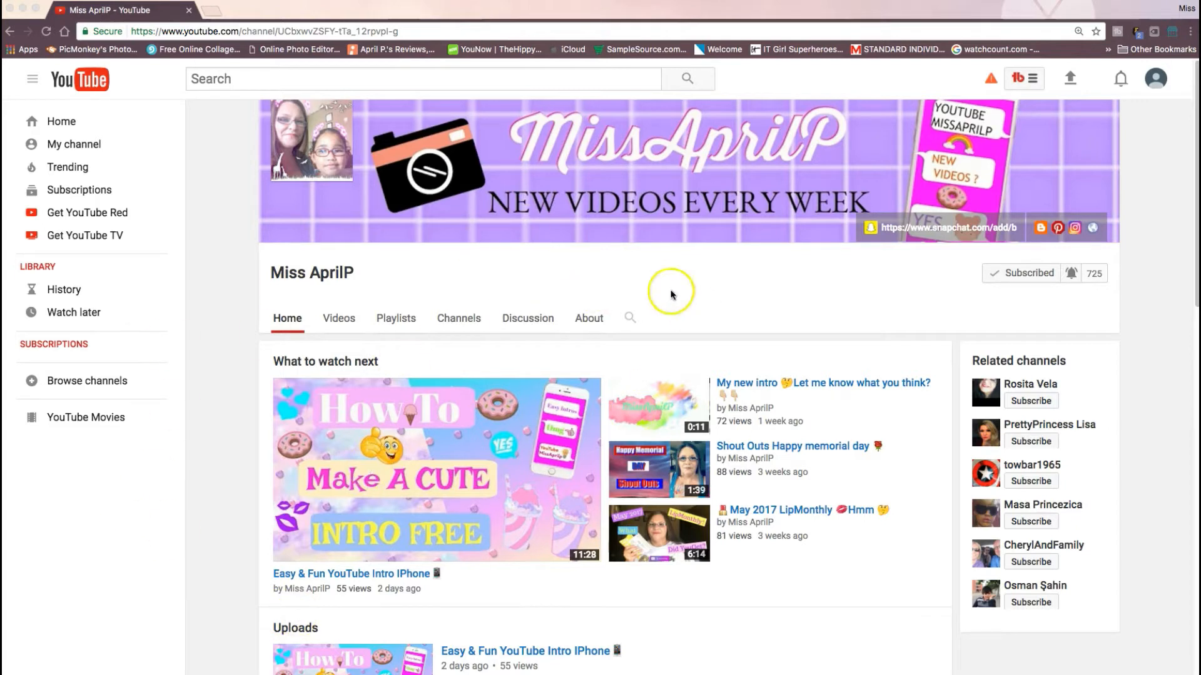
mouse_move(704, 328)
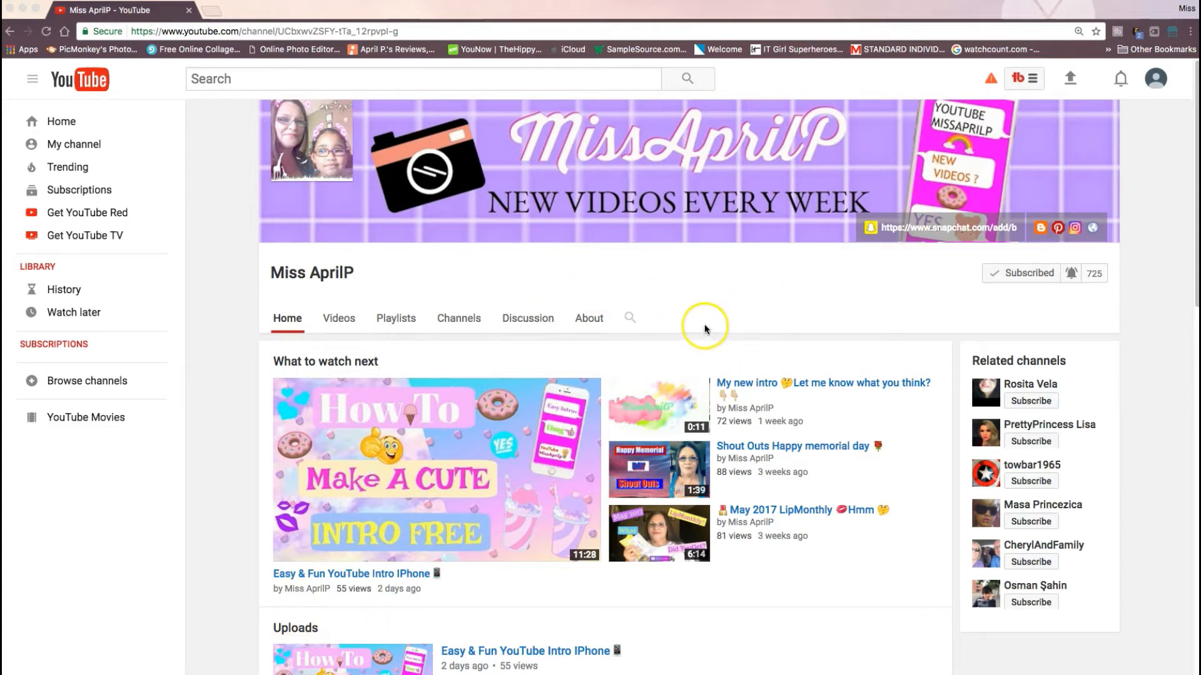
mouse_move(939, 268)
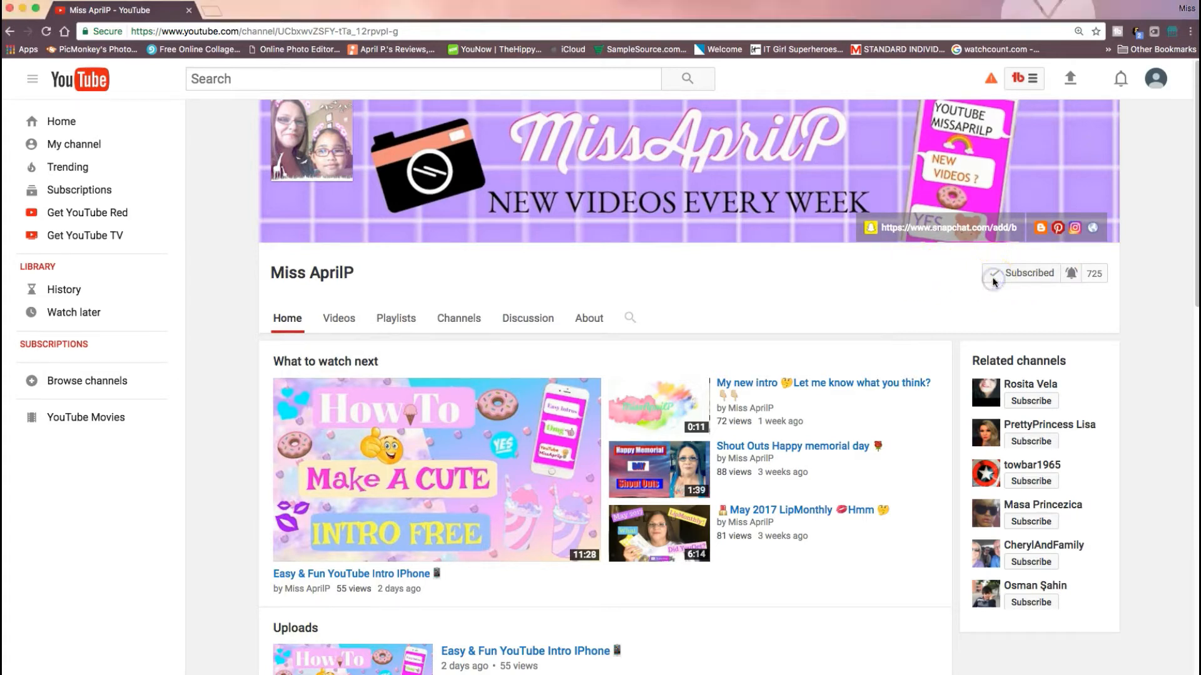
mouse_move(1027, 273)
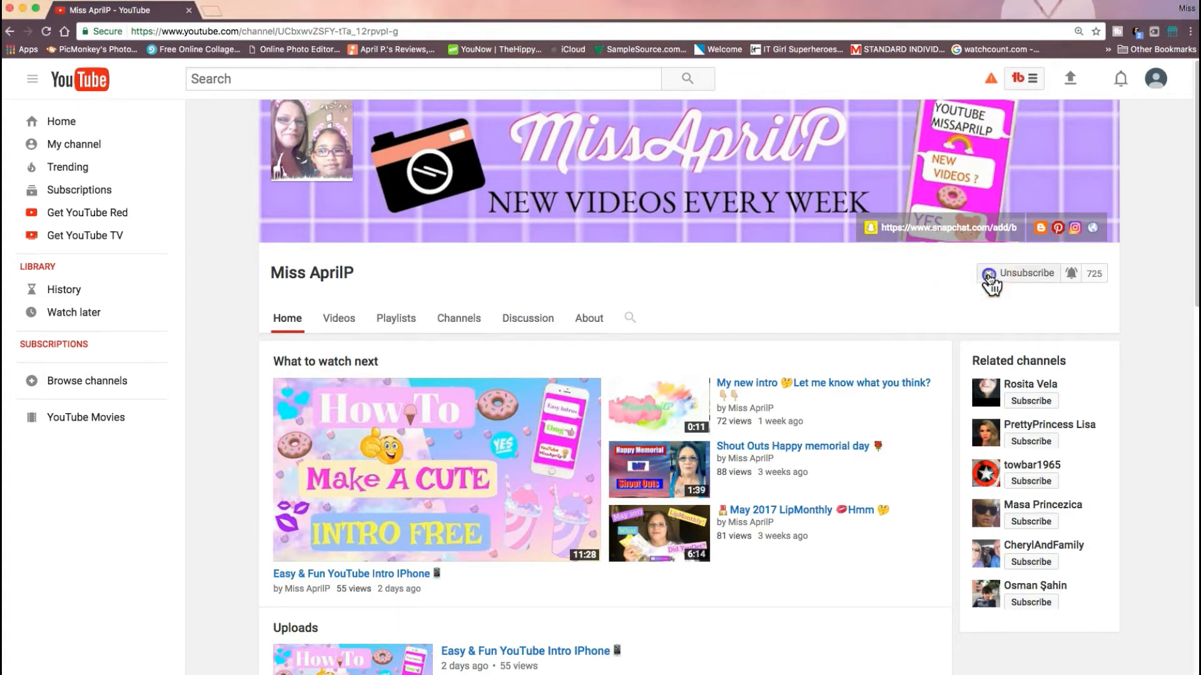
Unsubscribe from the Miss AprilP channel via the channel header button
click(1024, 272)
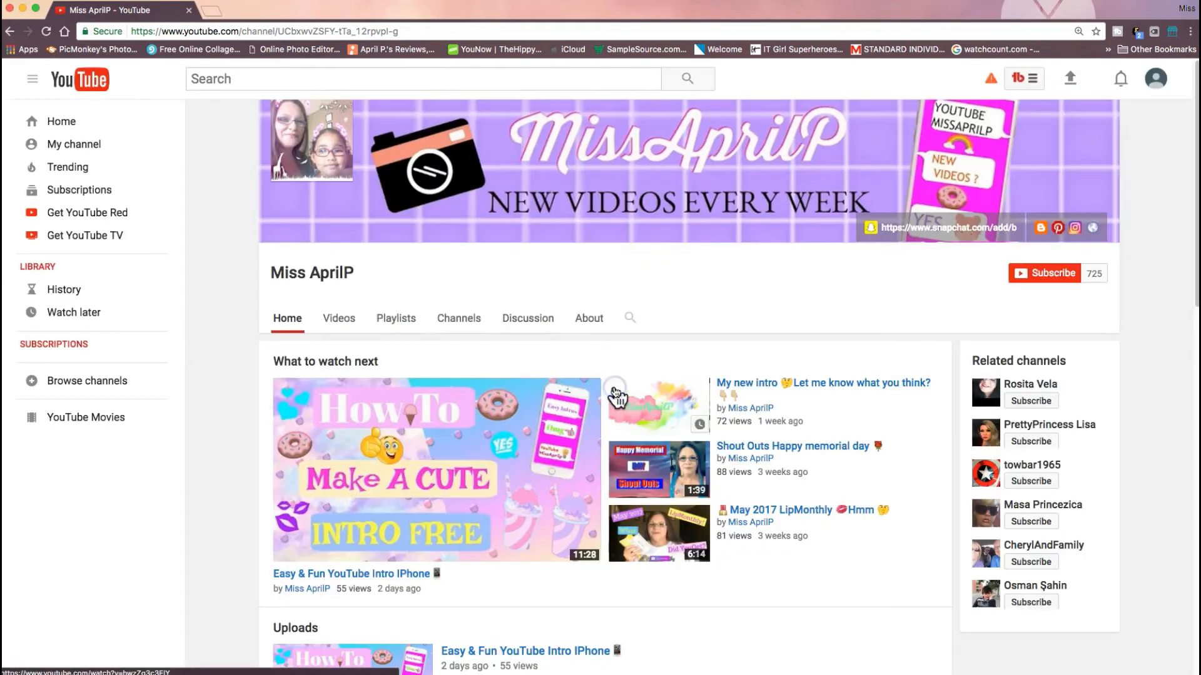
mouse_move(606, 94)
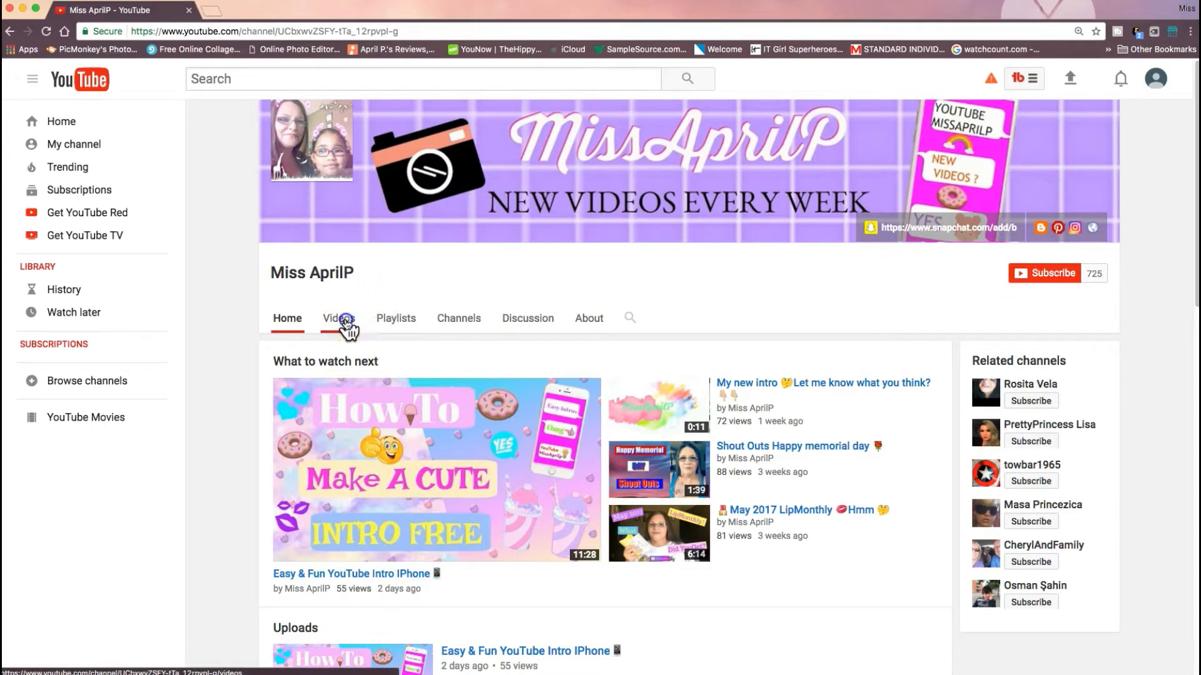
Show the Videos tab listing all of Miss AprilP's uploads
click(338, 318)
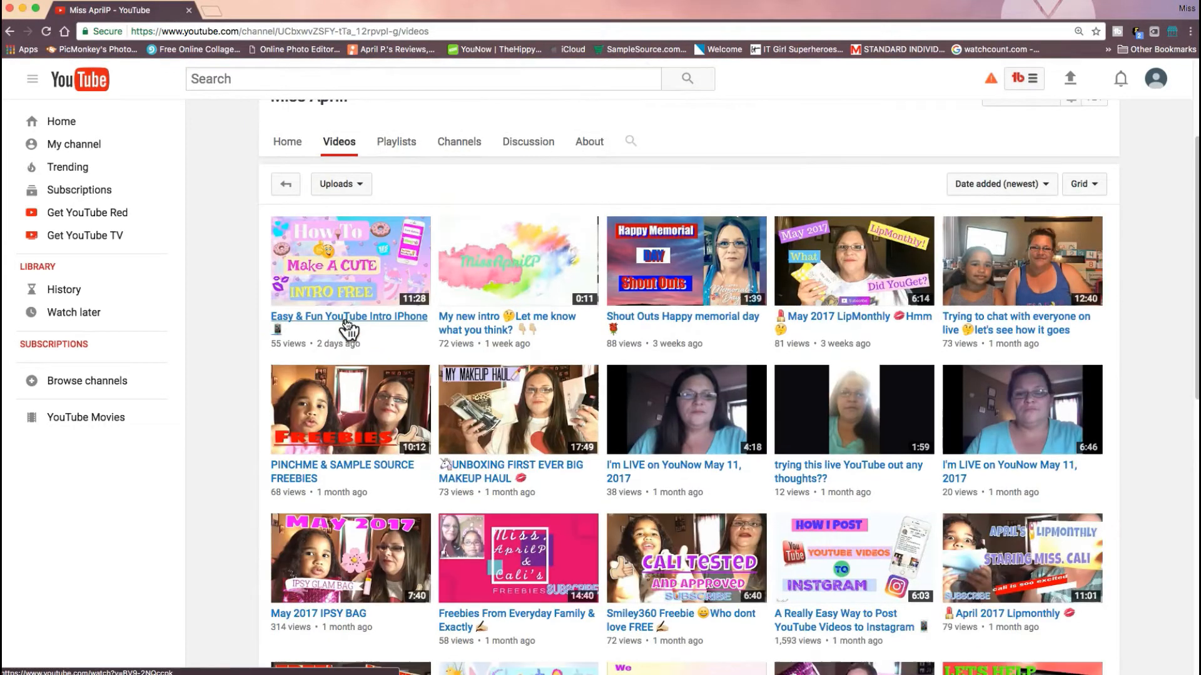
mouse_move(223, 399)
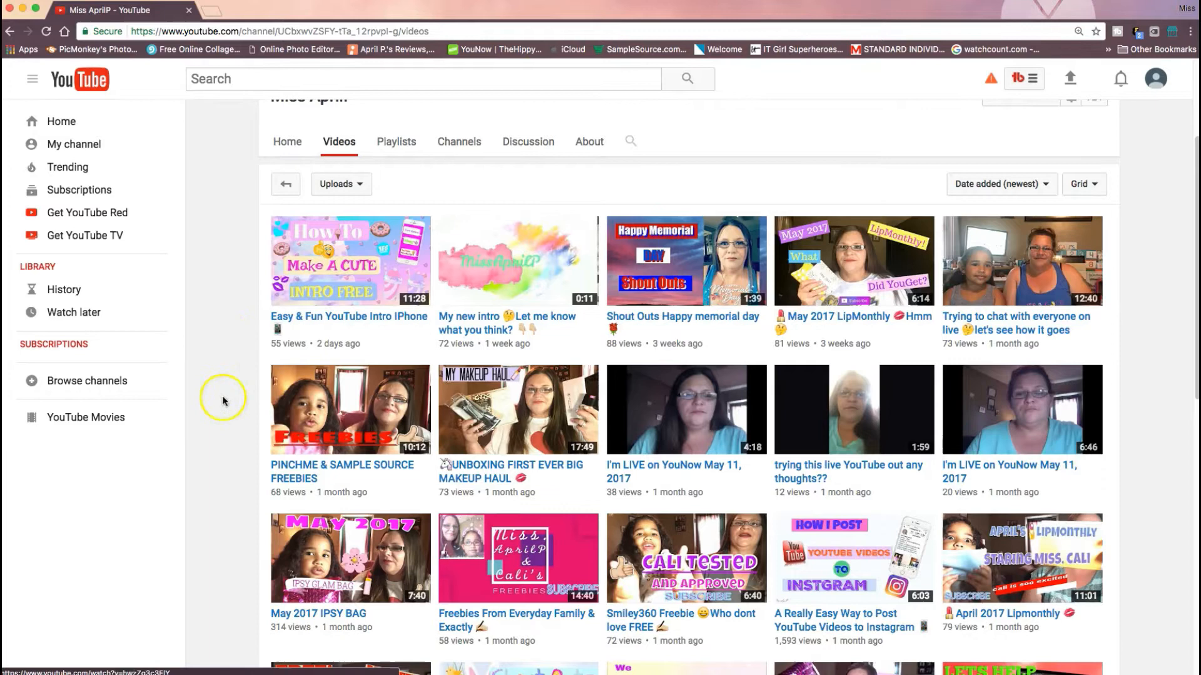
mouse_move(262, 370)
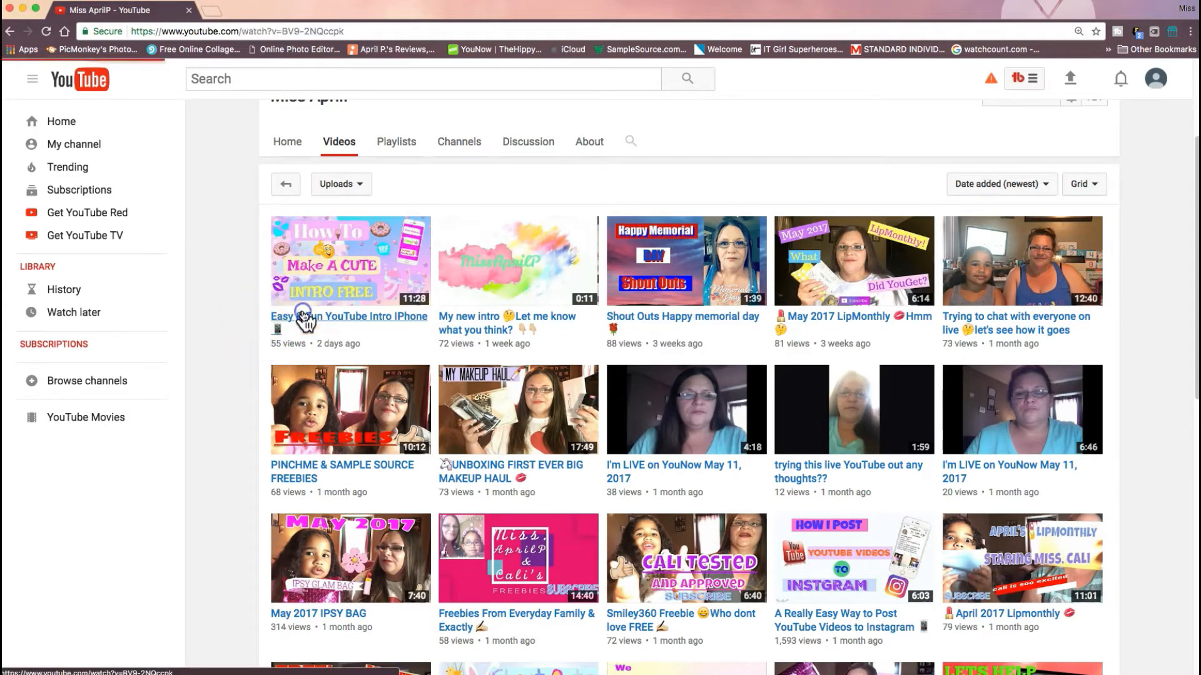
Open the 'Easy & Fun YouTube Intro IPhone' video's watch page from the uploads grid
click(349, 260)
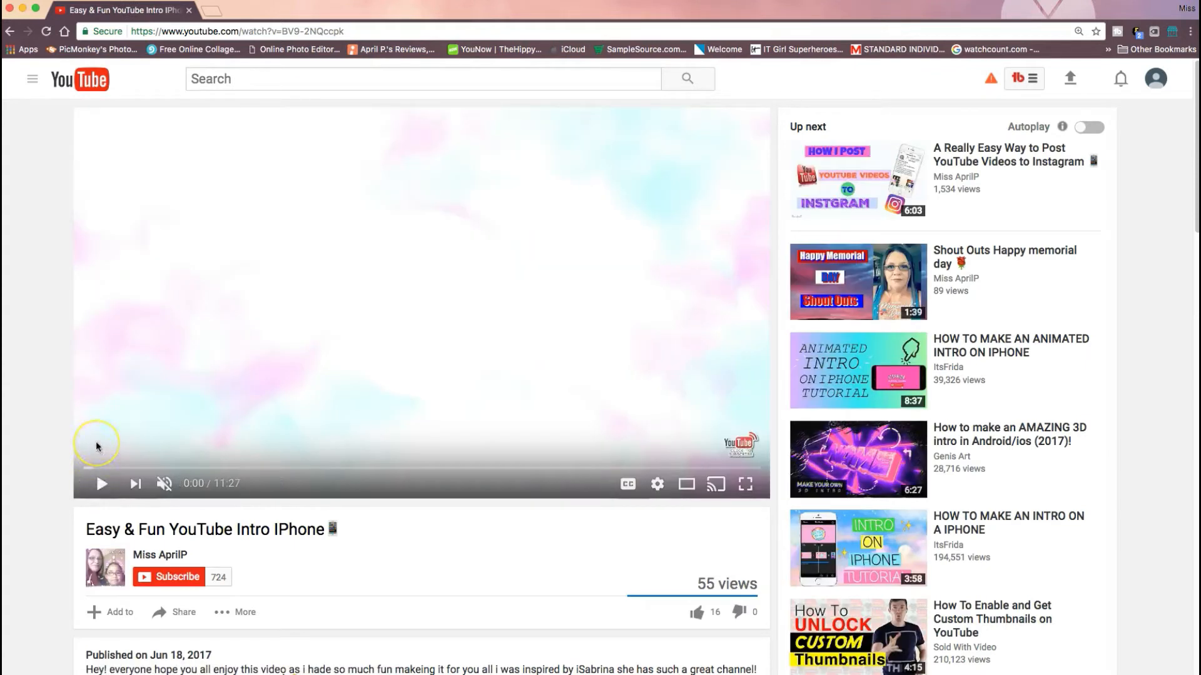
mouse_move(62, 459)
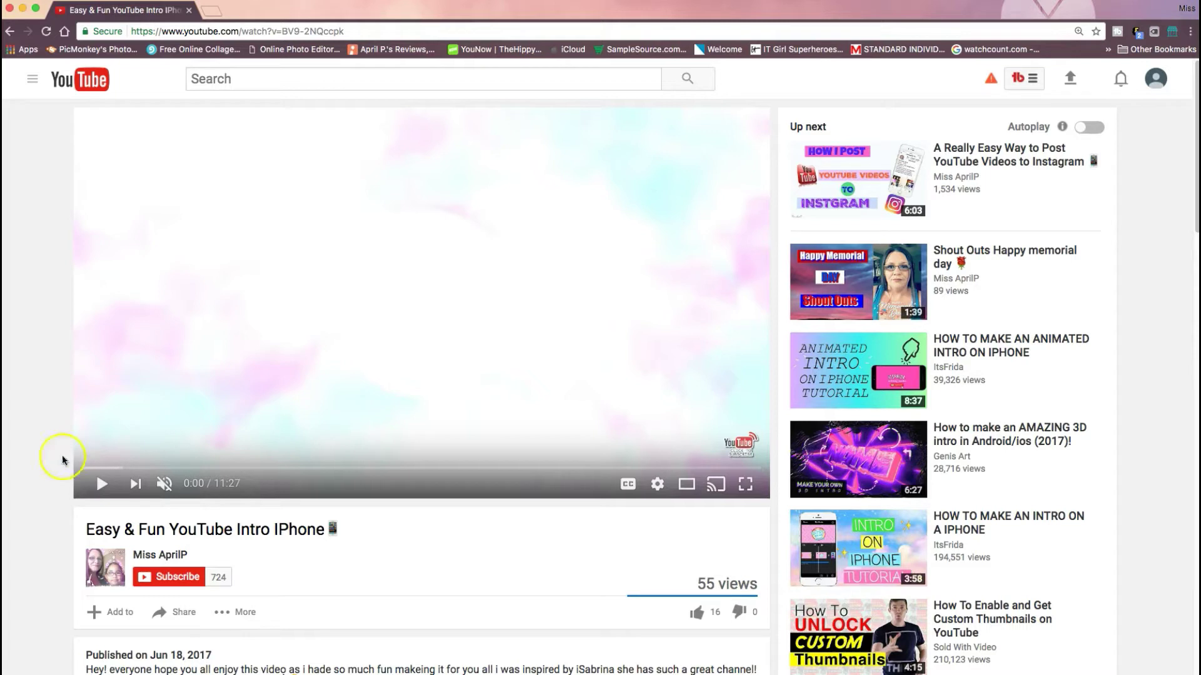
mouse_move(491, 614)
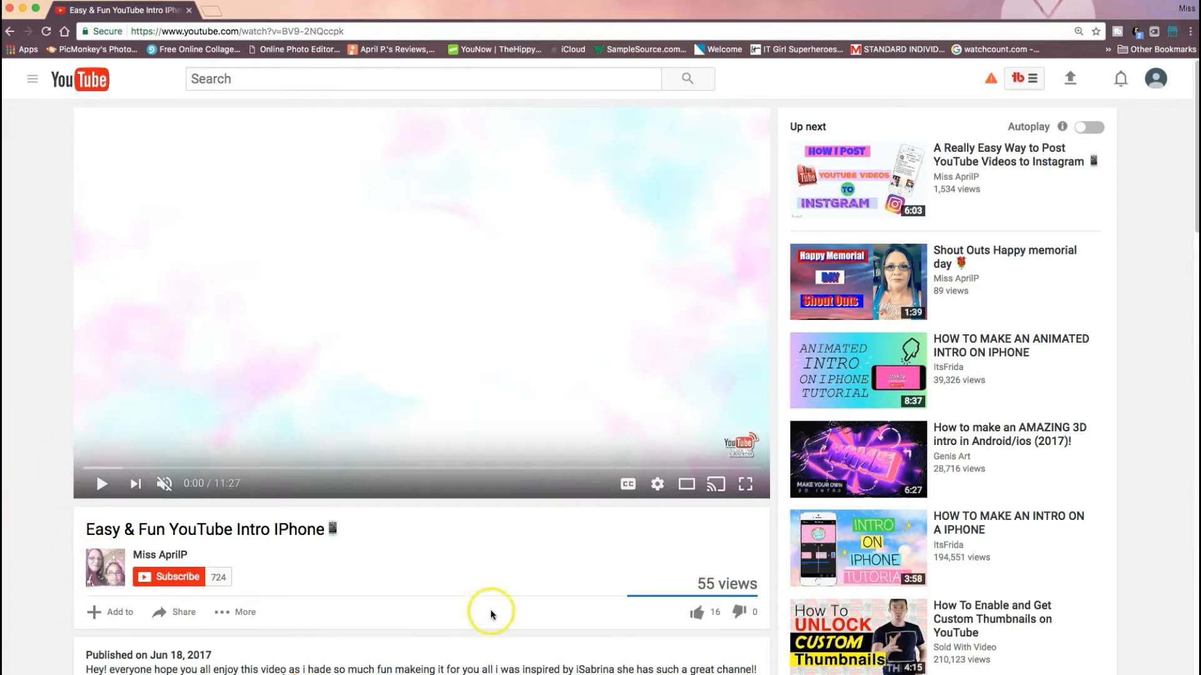
mouse_move(525, 573)
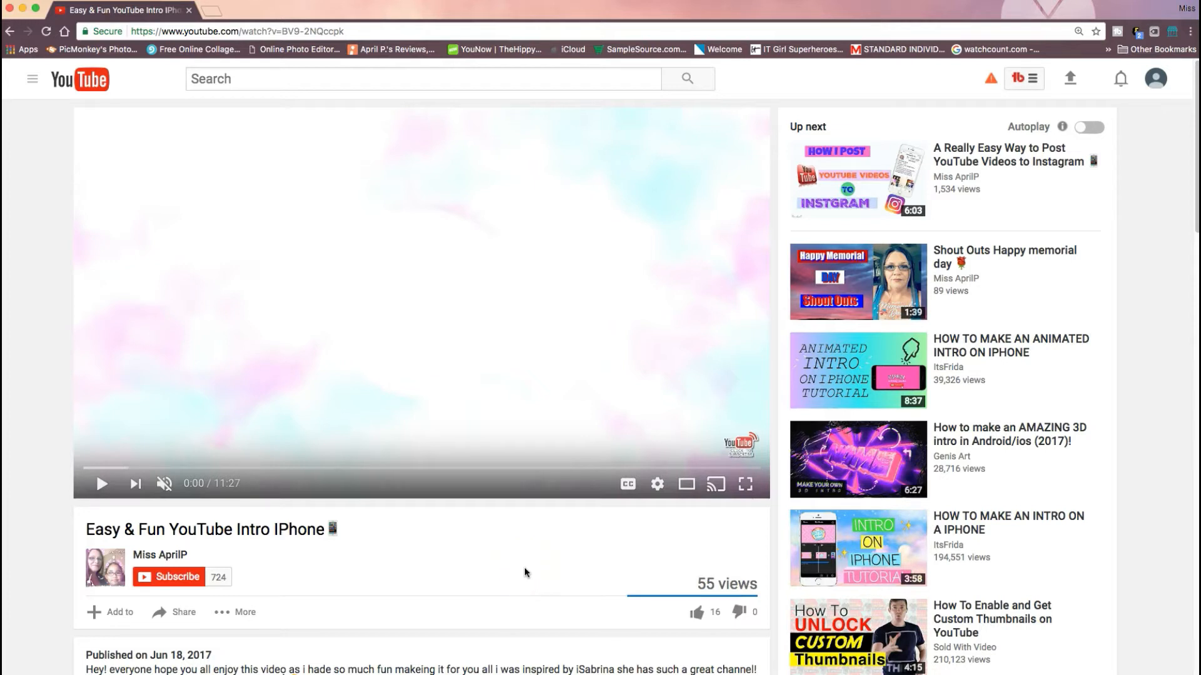
mouse_move(429, 528)
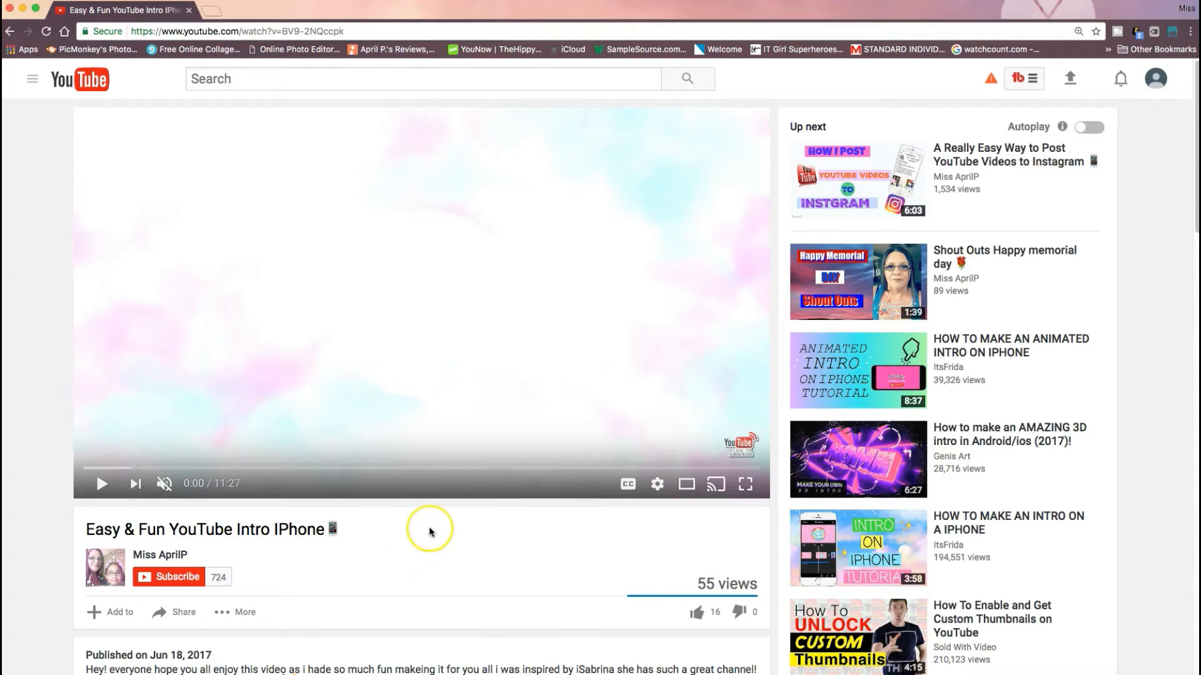
scroll(down, 3)
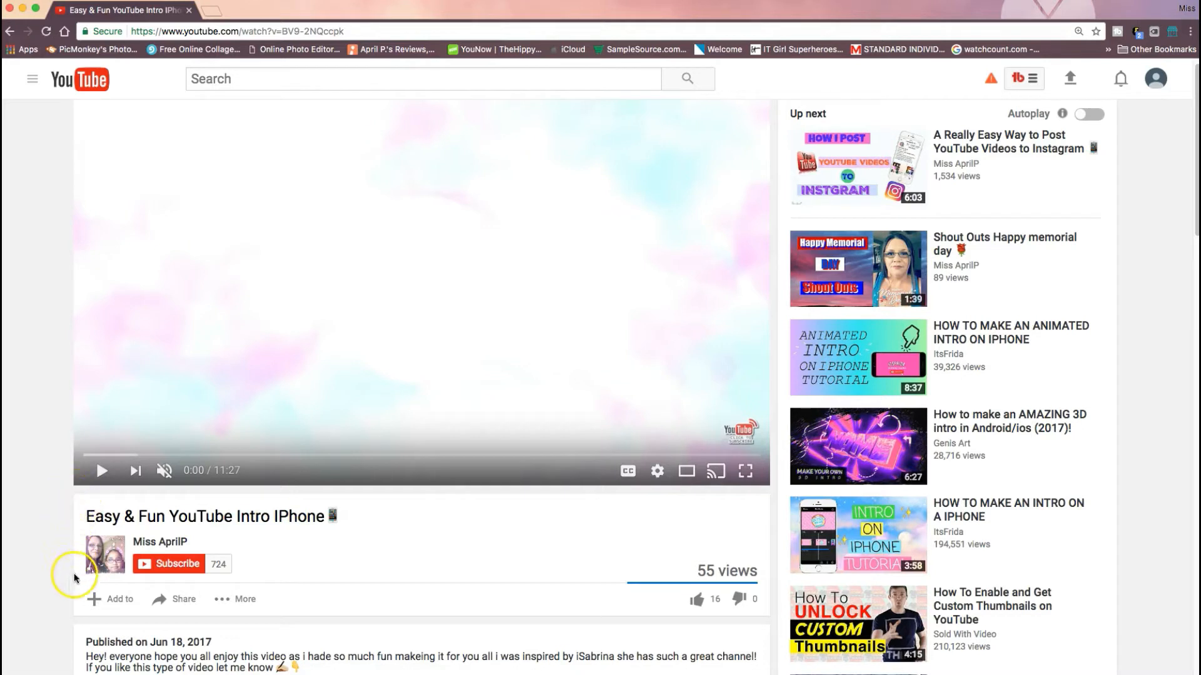
mouse_move(746, 573)
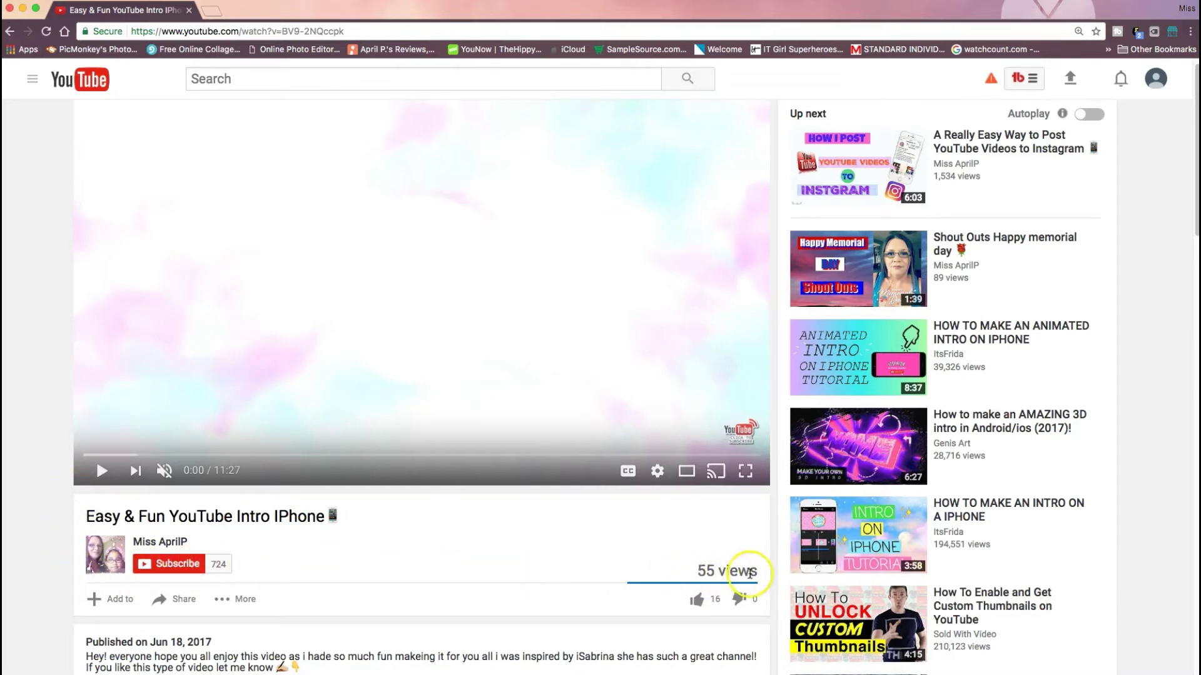
Subscribe to Miss AprilP from the watch page and choose all notifications via the bell
click(169, 564)
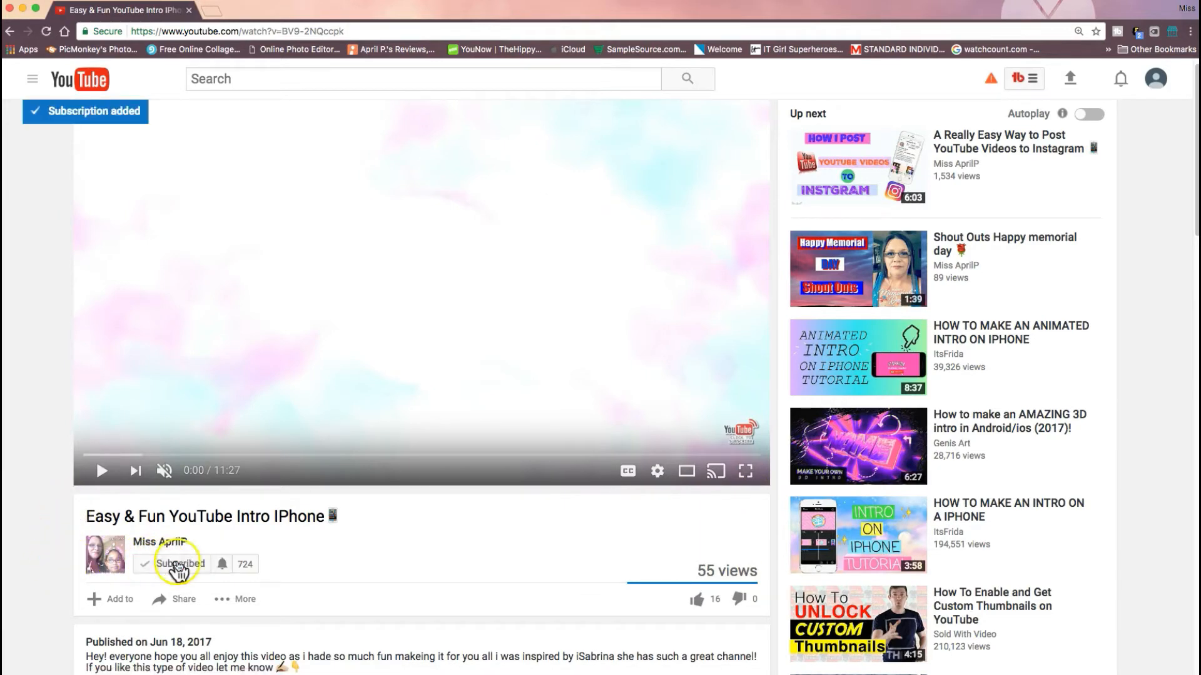
click(223, 564)
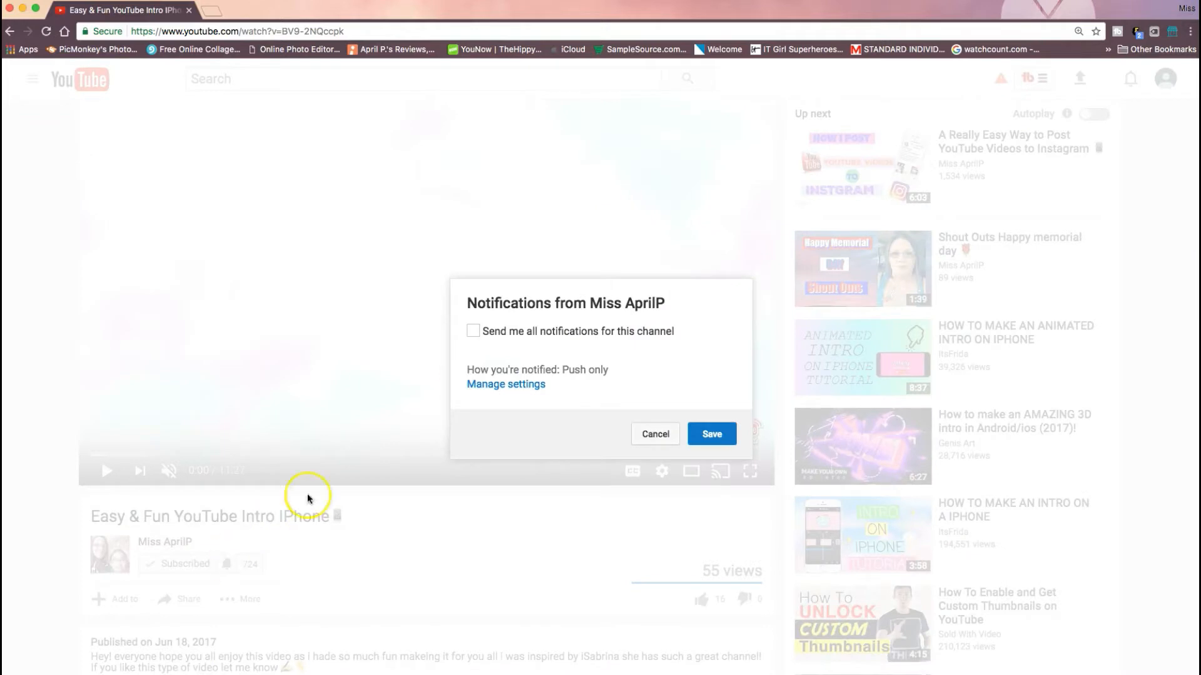
mouse_move(483, 343)
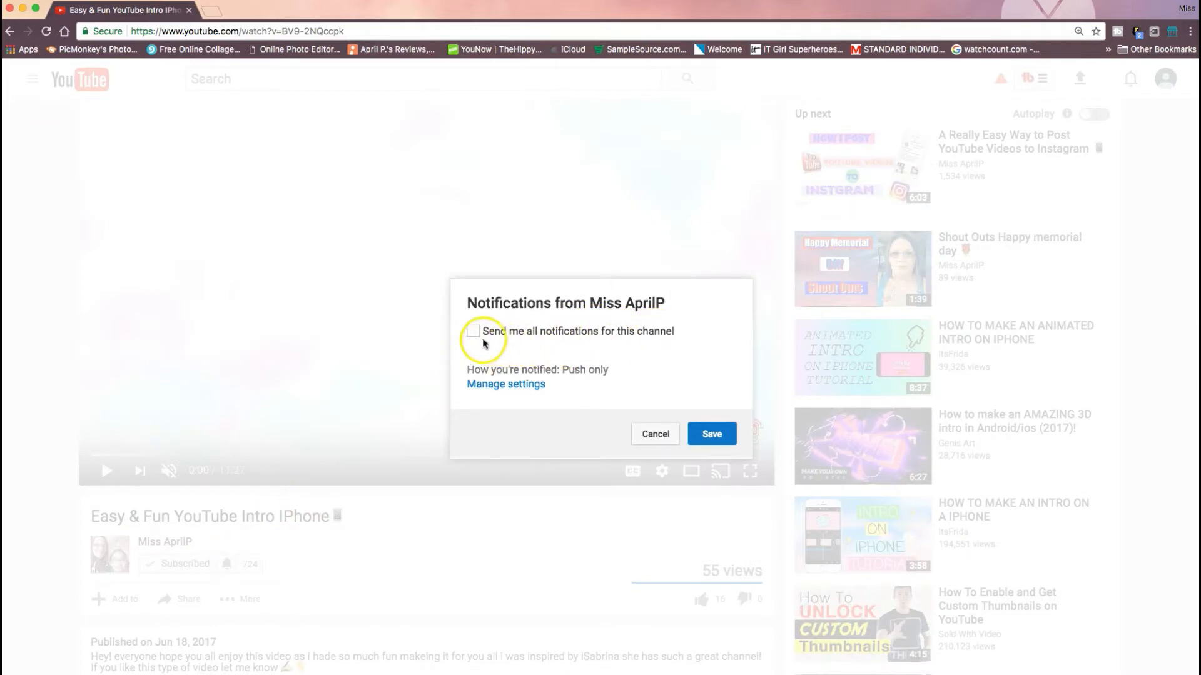
click(472, 330)
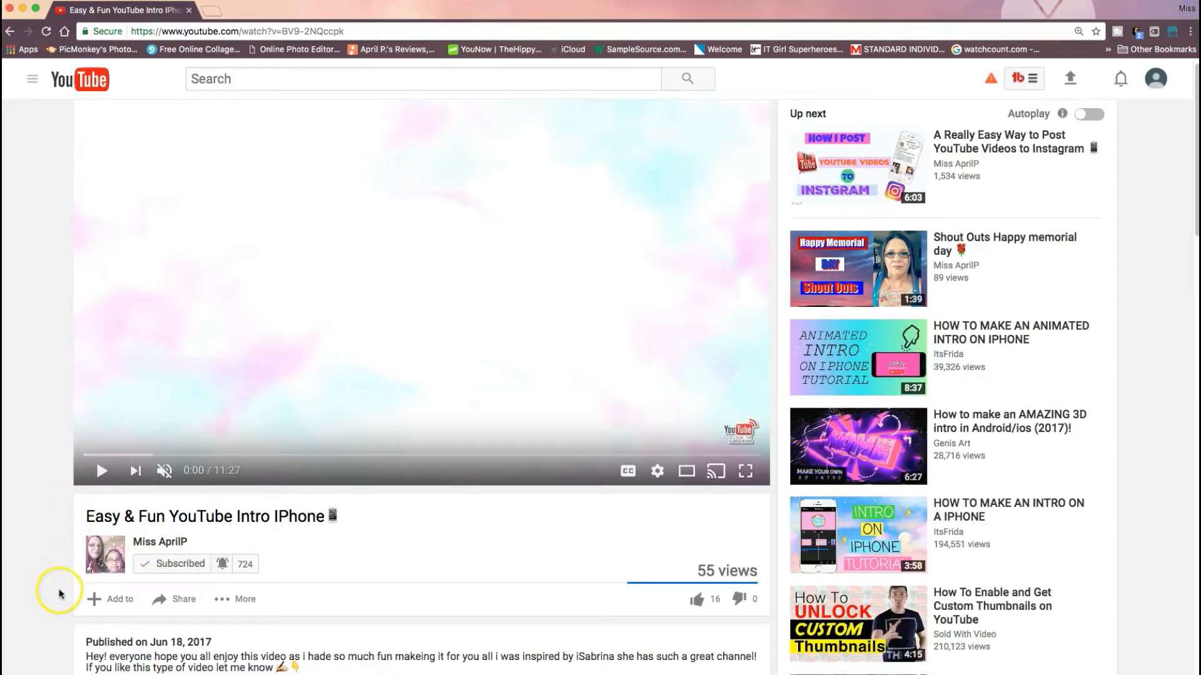
mouse_move(483, 562)
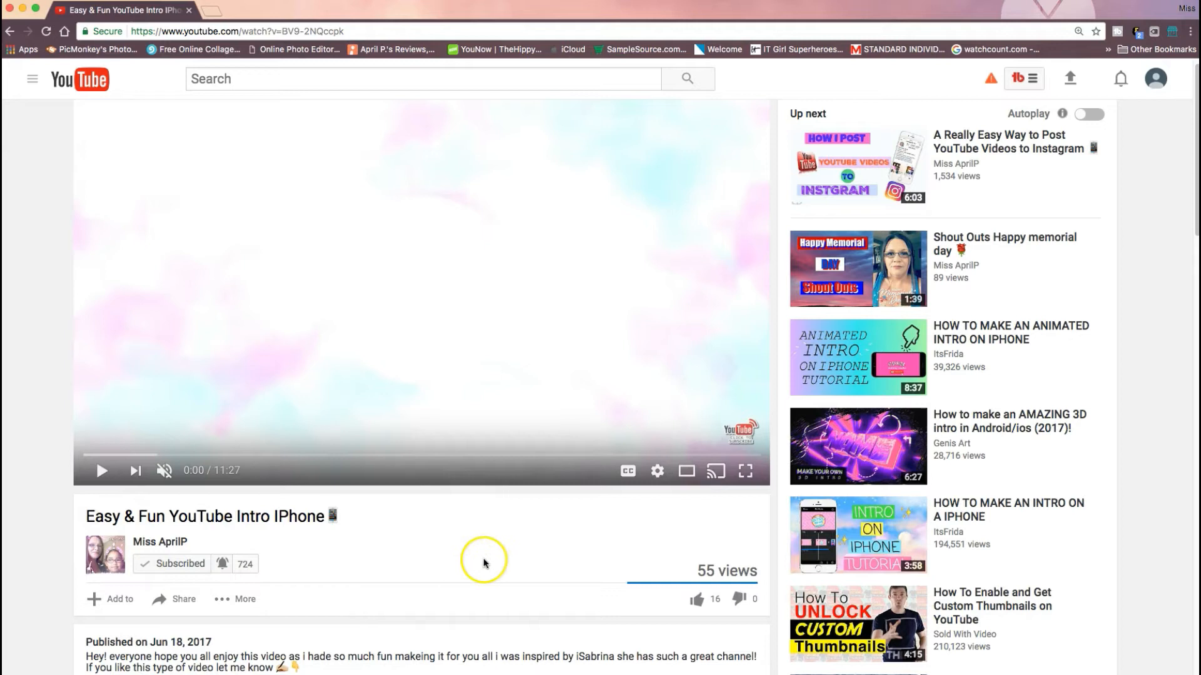
mouse_move(273, 574)
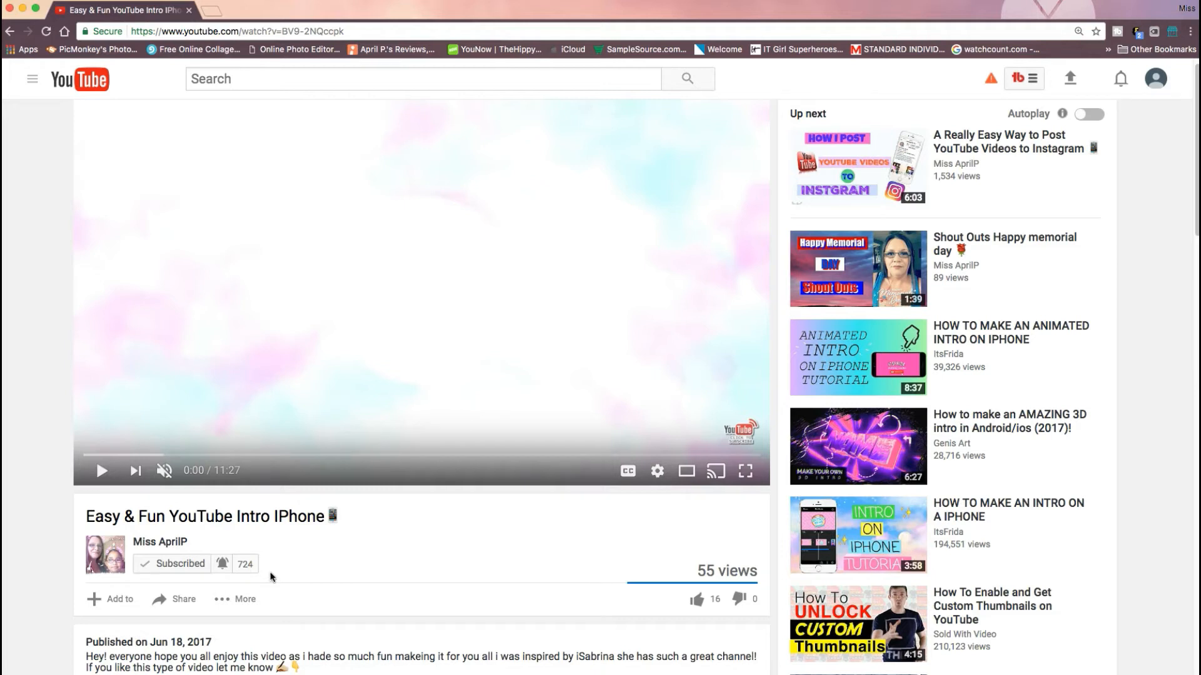
mouse_move(280, 575)
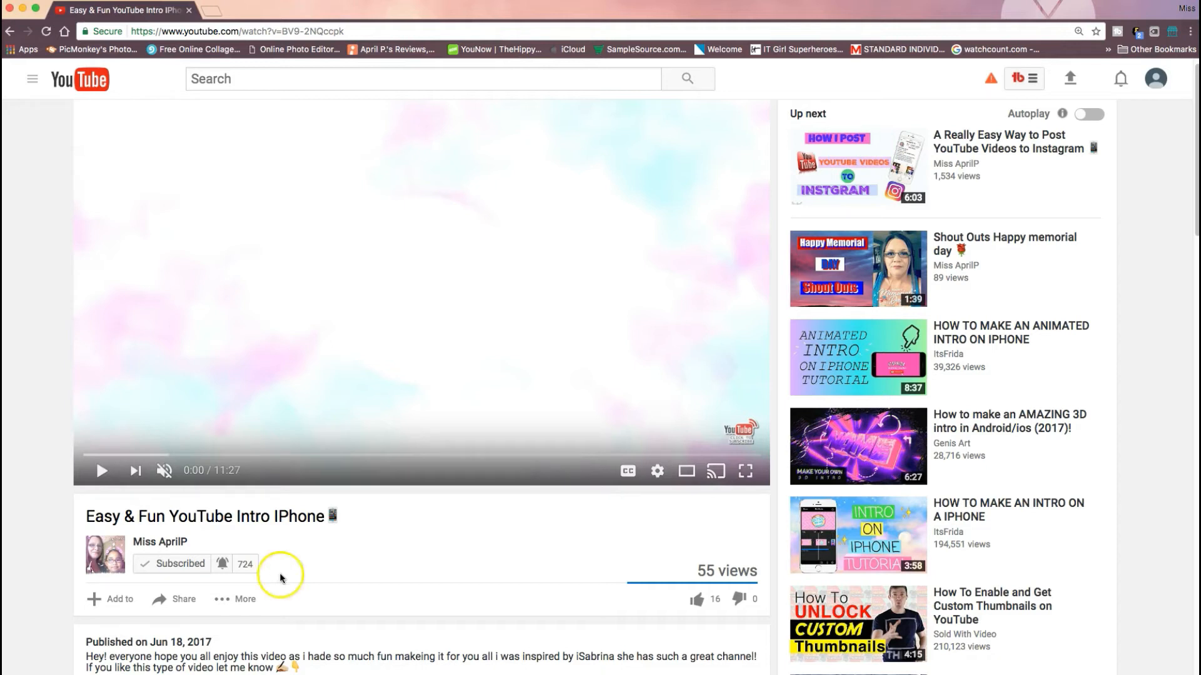
mouse_move(292, 570)
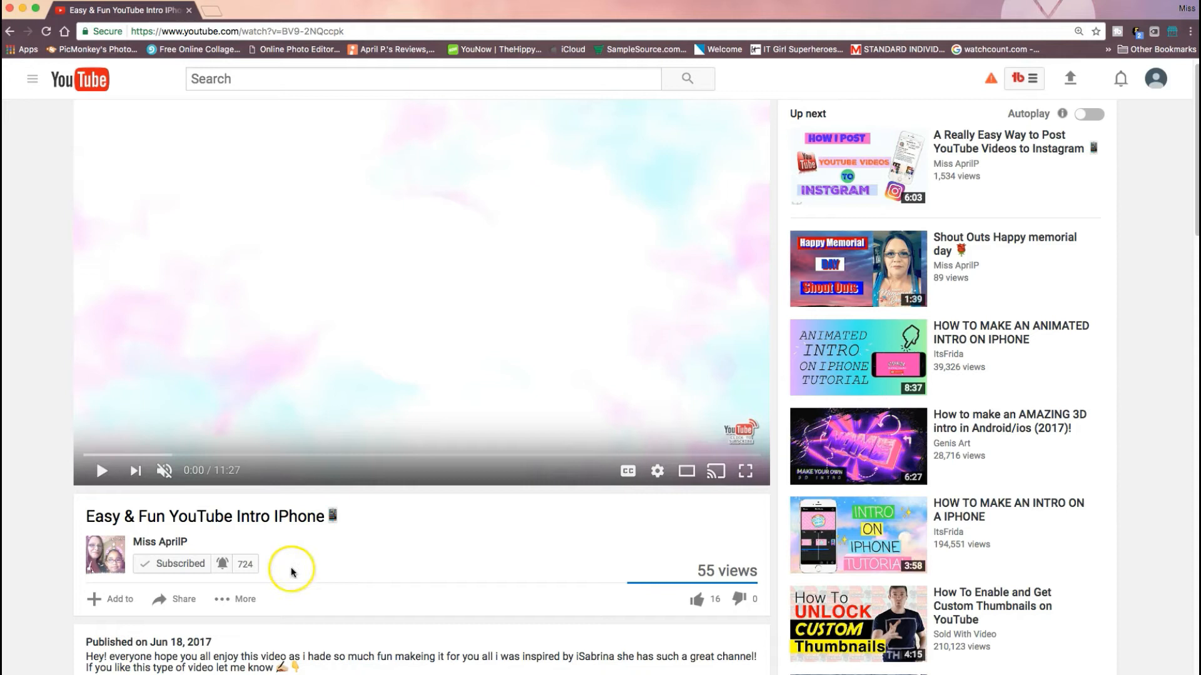
mouse_move(241, 564)
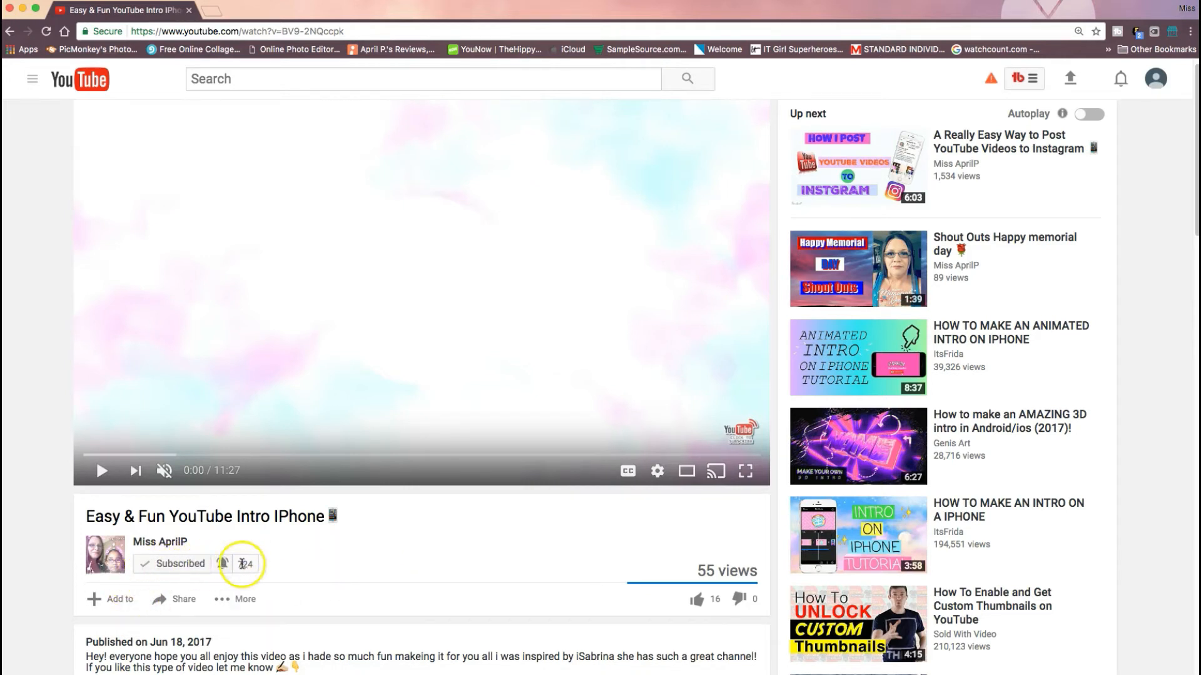
mouse_move(323, 568)
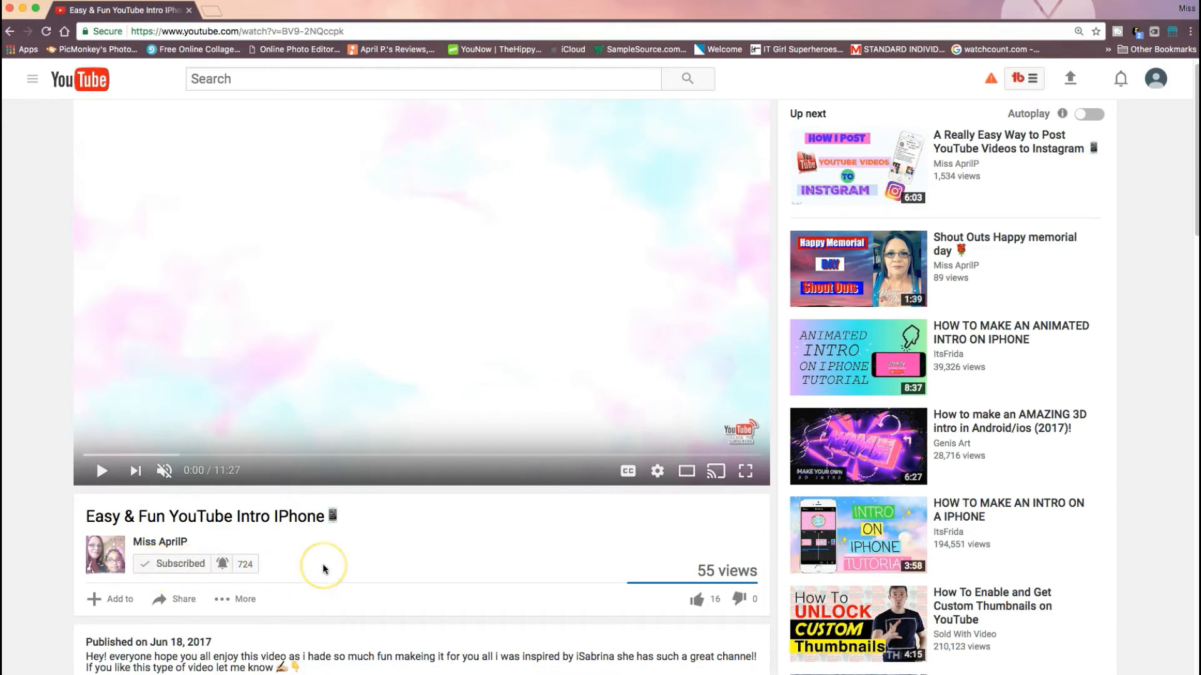
mouse_move(322, 568)
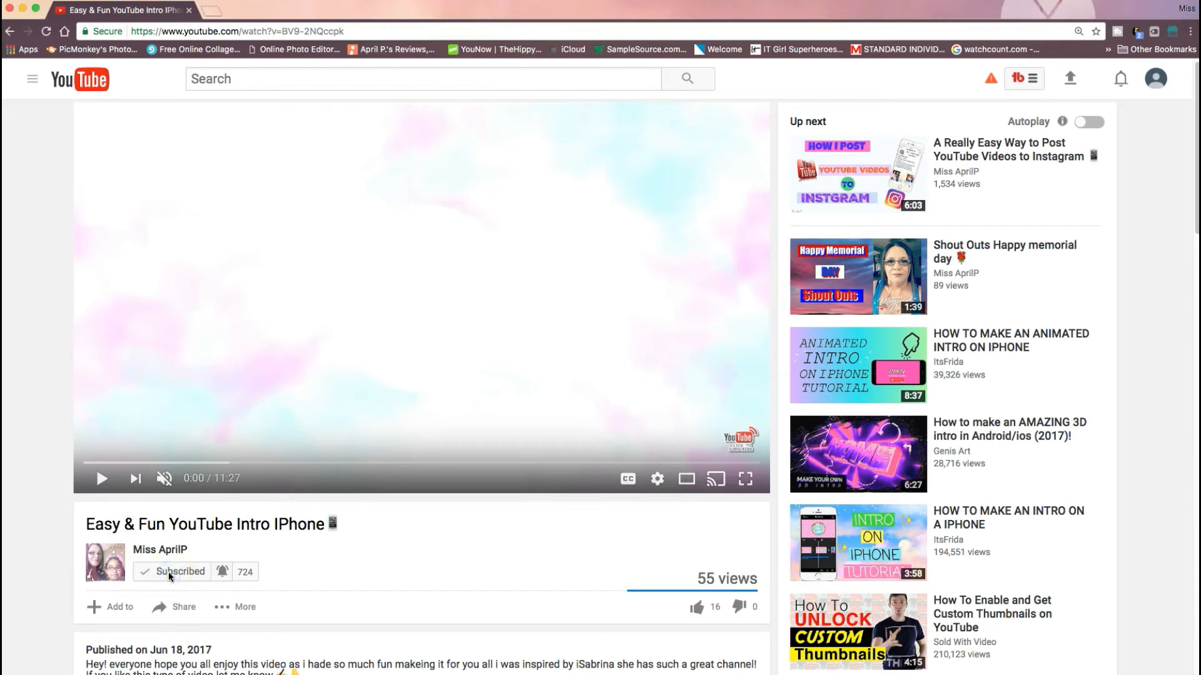
Unsubscribe from Miss AprilP on the watch page and confirm it
click(181, 571)
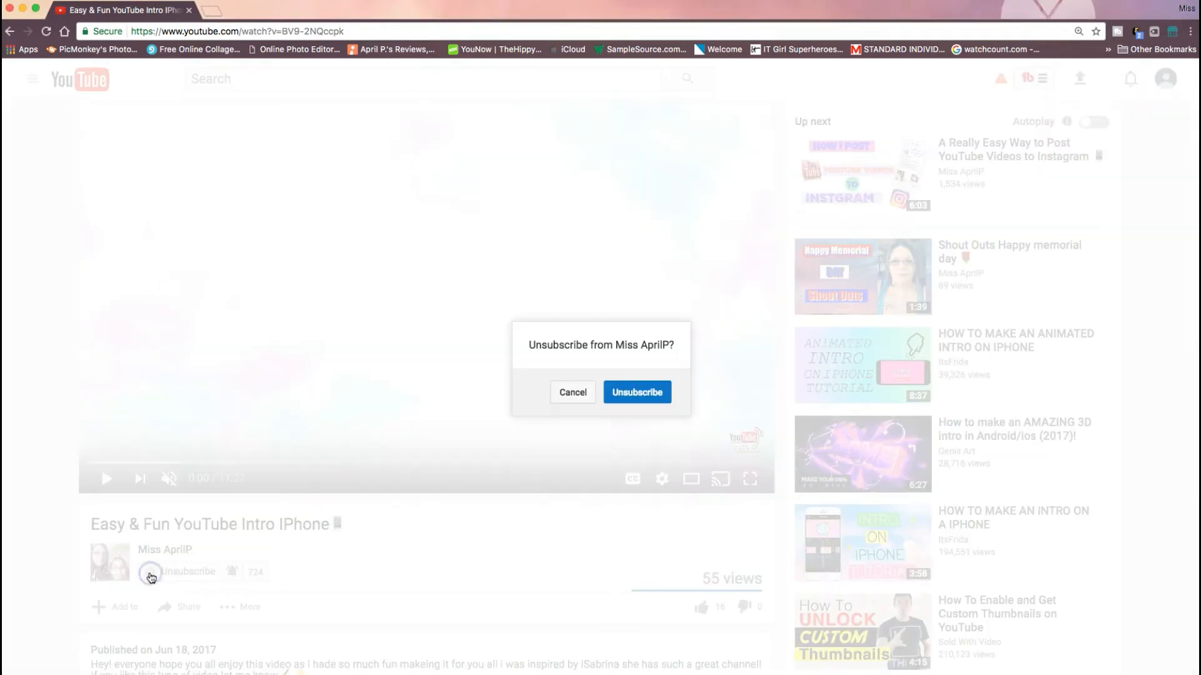
click(637, 392)
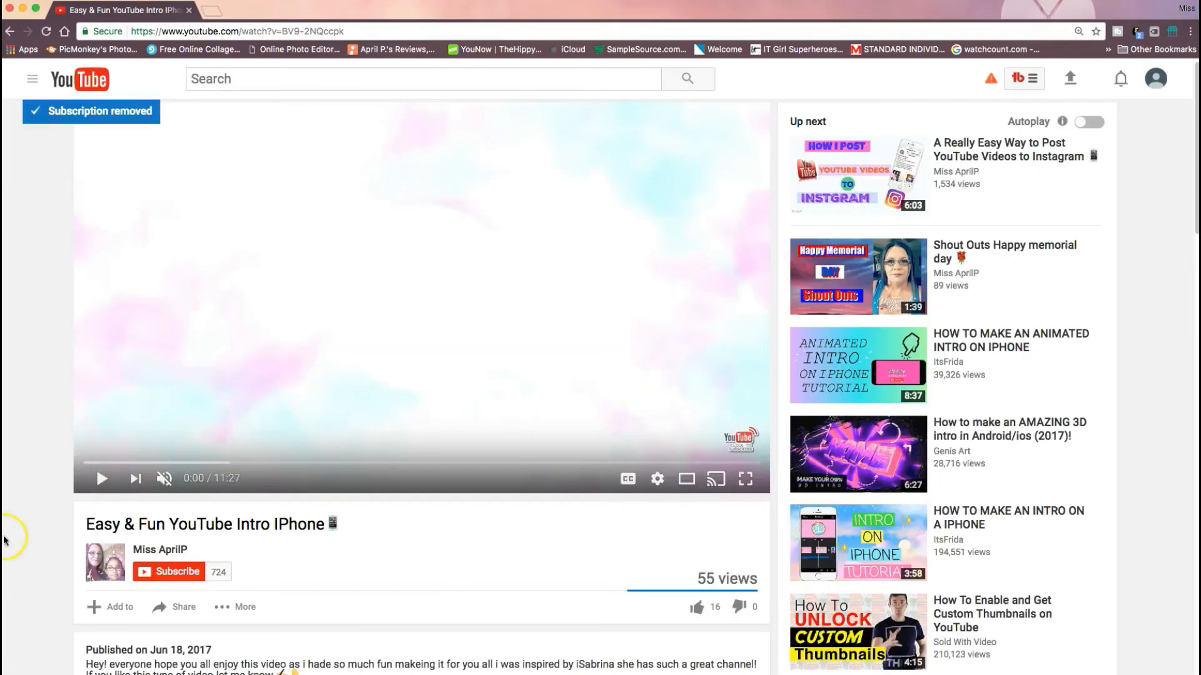
mouse_move(91, 509)
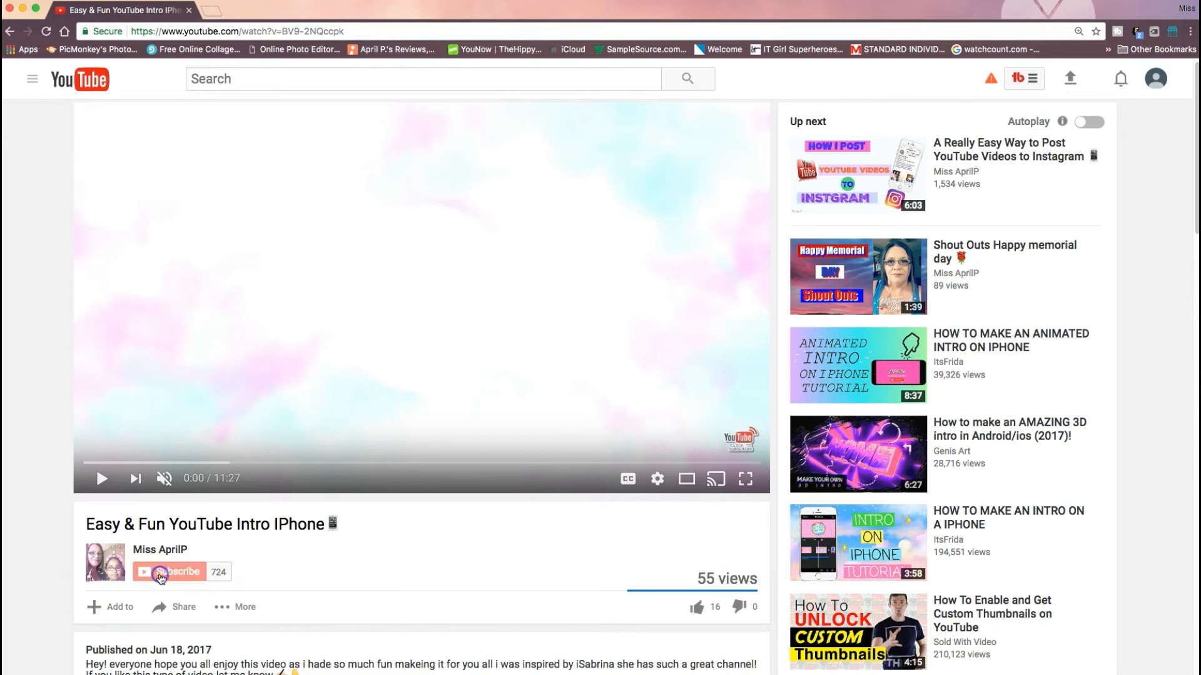
Resubscribe to Miss AprilP and save 'Send me all notifications for this channel'
click(168, 572)
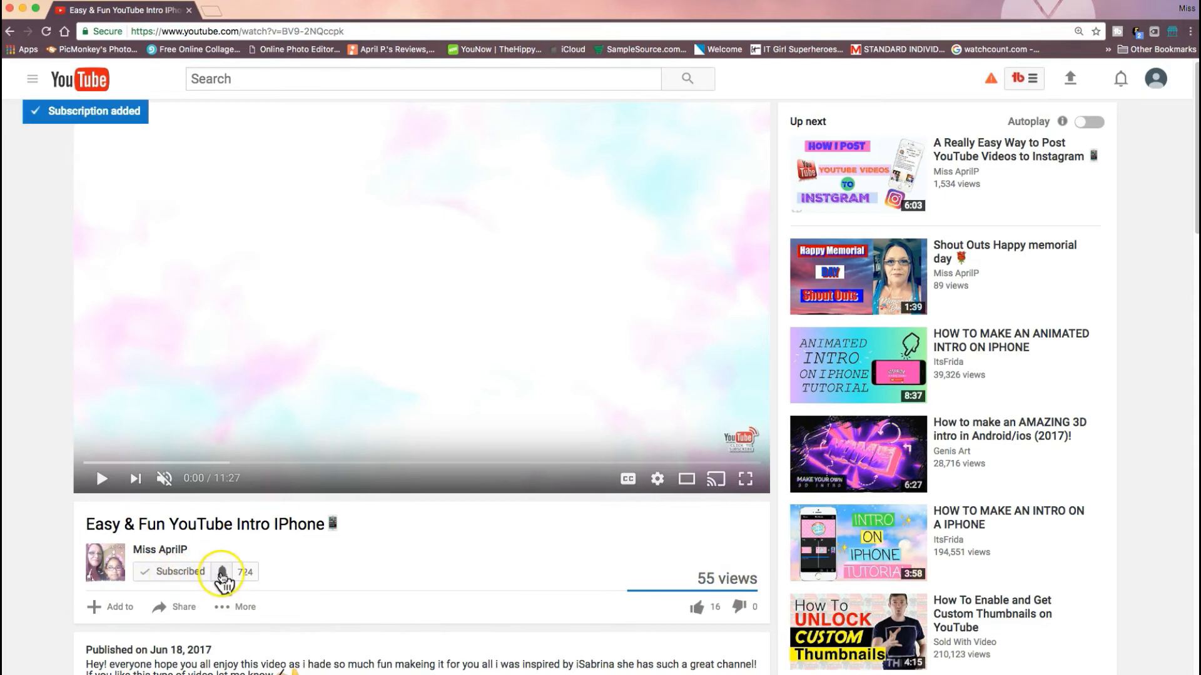
click(226, 571)
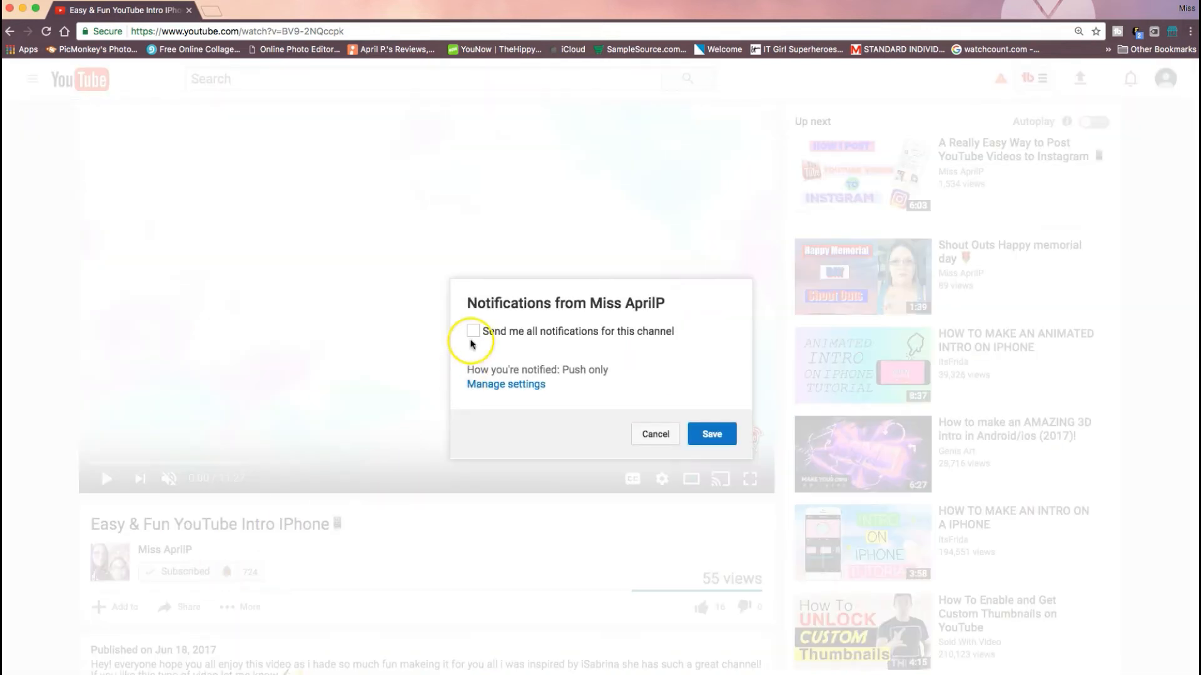
click(472, 330)
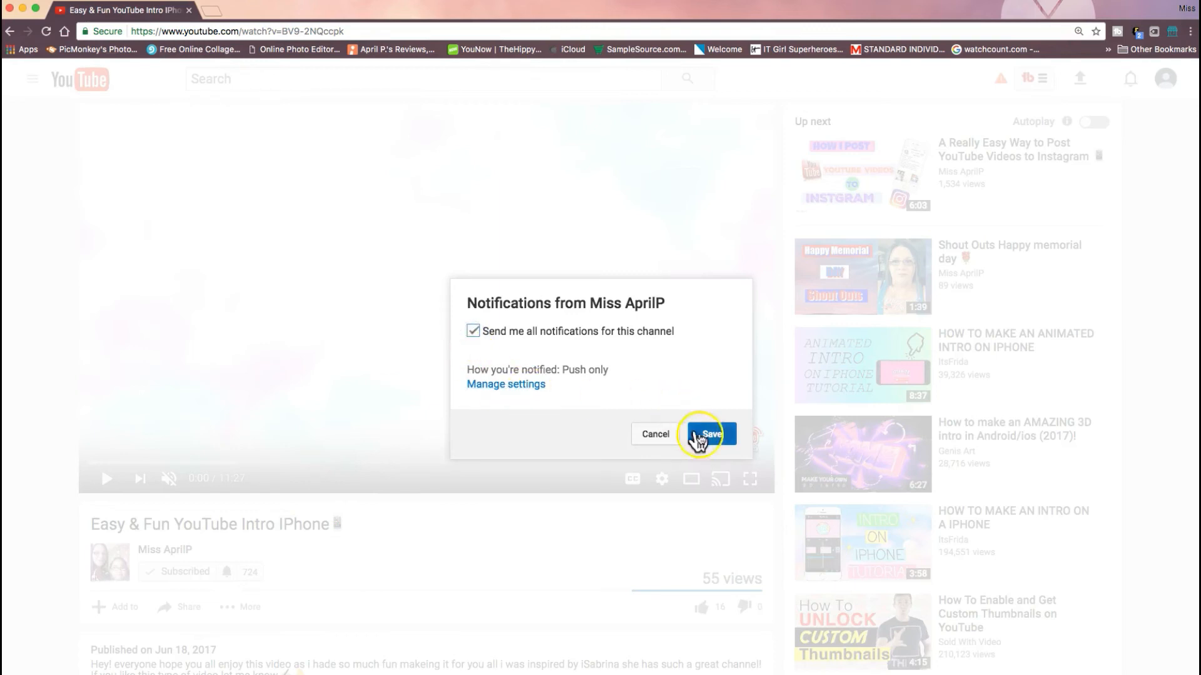
click(708, 434)
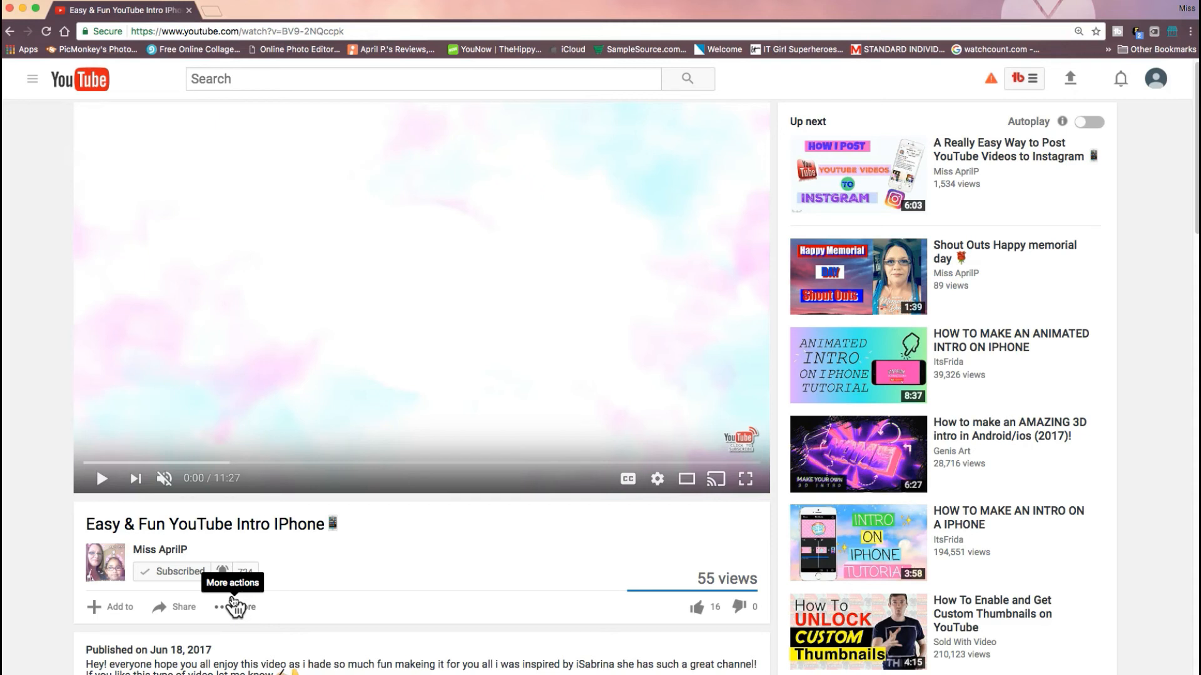
mouse_move(305, 574)
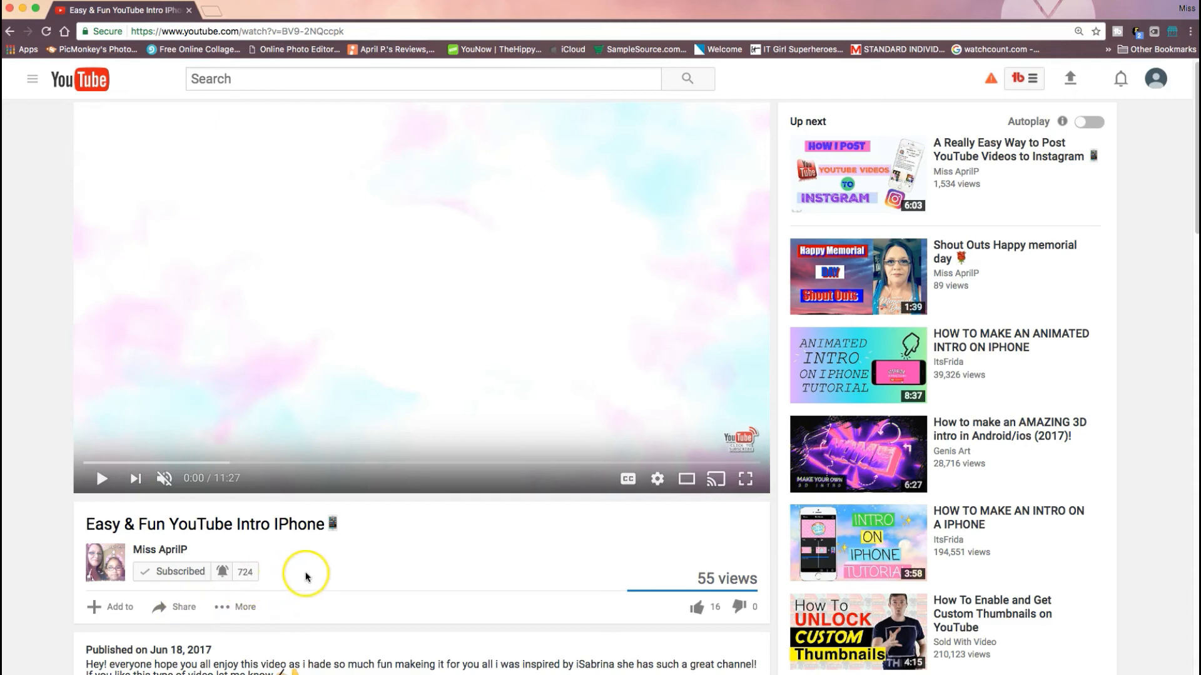
mouse_move(452, 595)
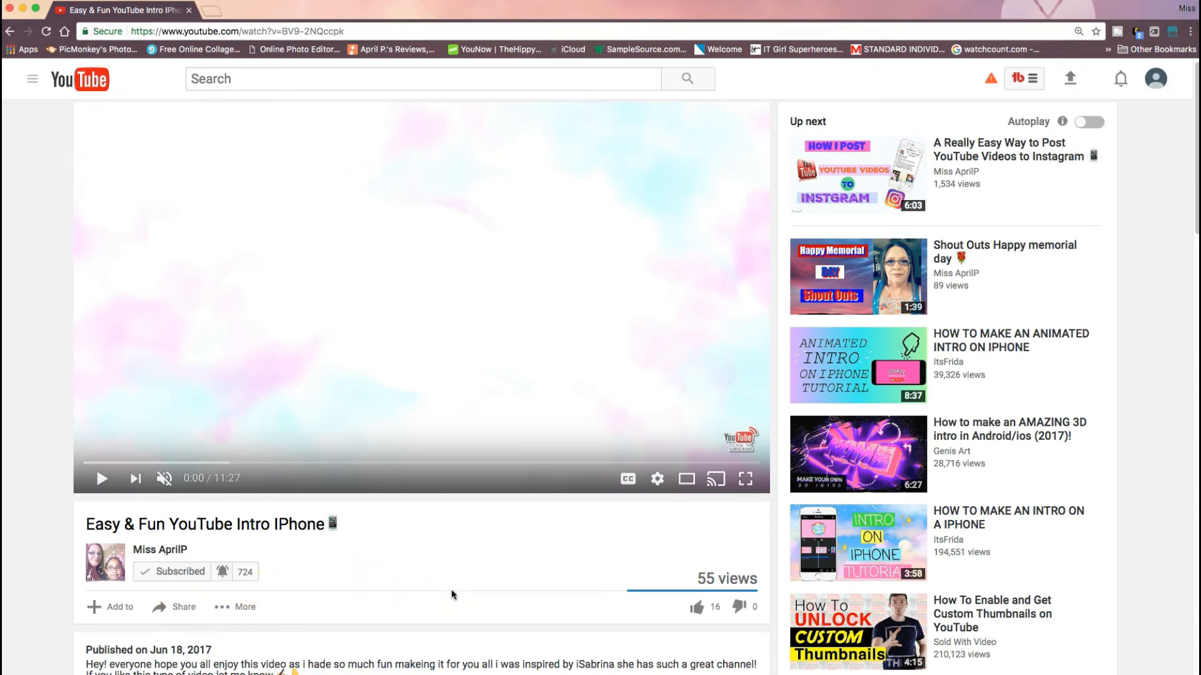
mouse_move(346, 603)
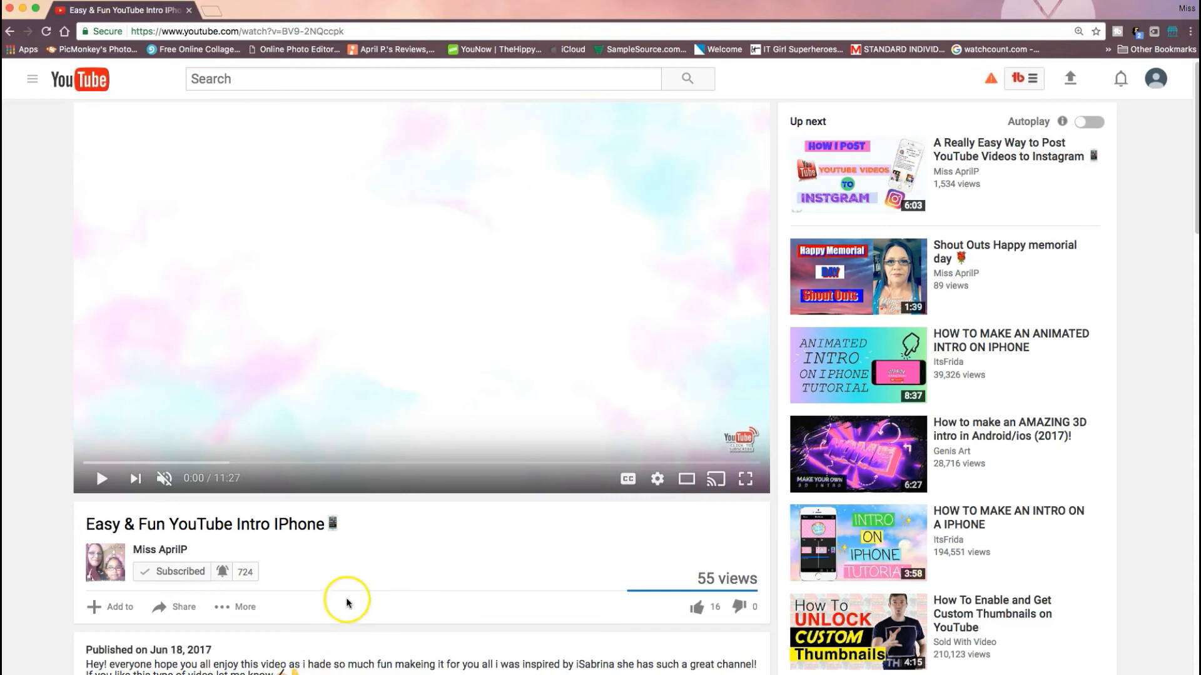
mouse_move(496, 595)
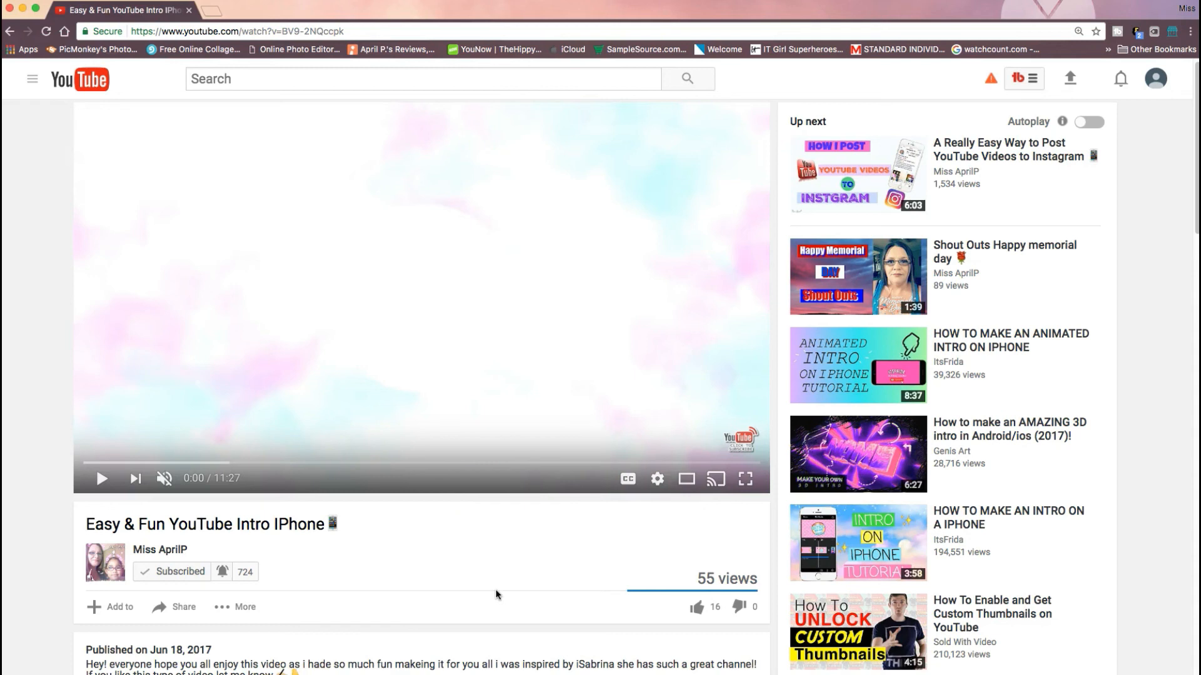
mouse_move(463, 594)
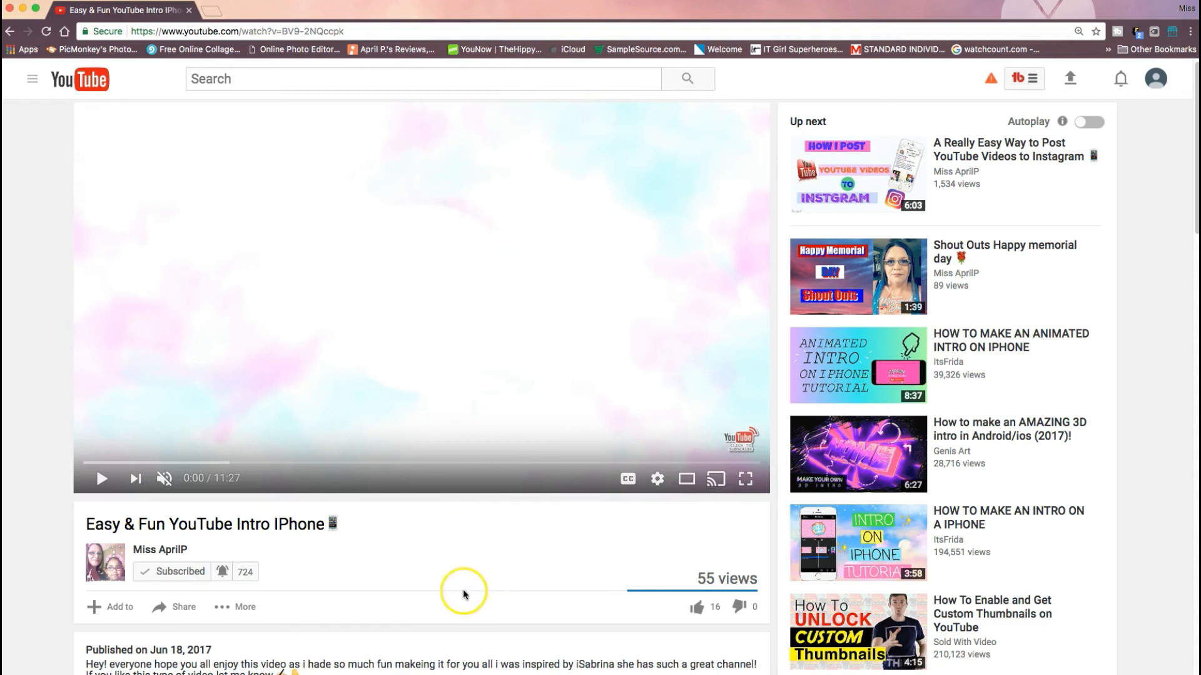